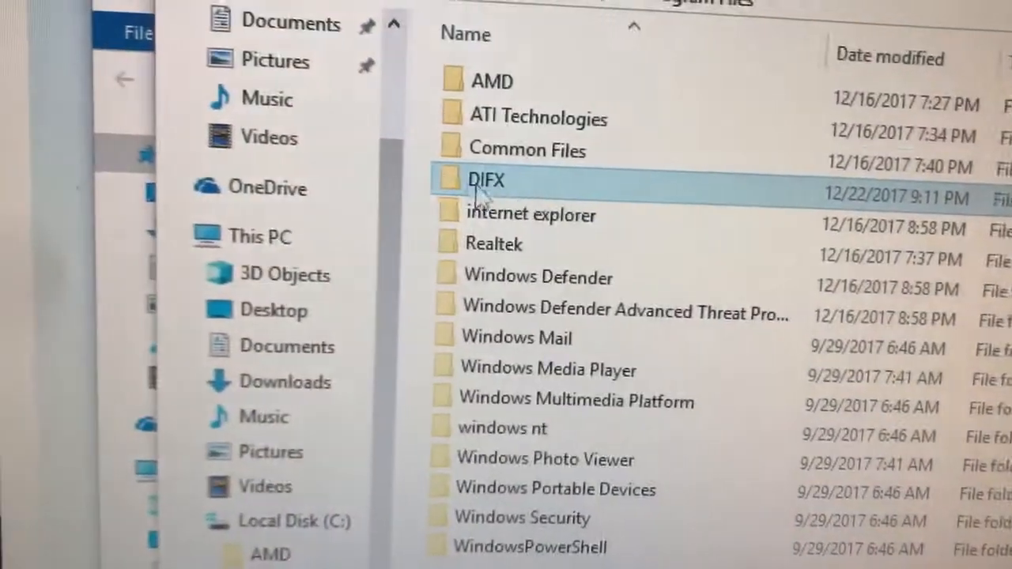
Step: Open DIFX > 8730326CFC0D32D8 and launch DPInst.exe
double_click(485, 179)
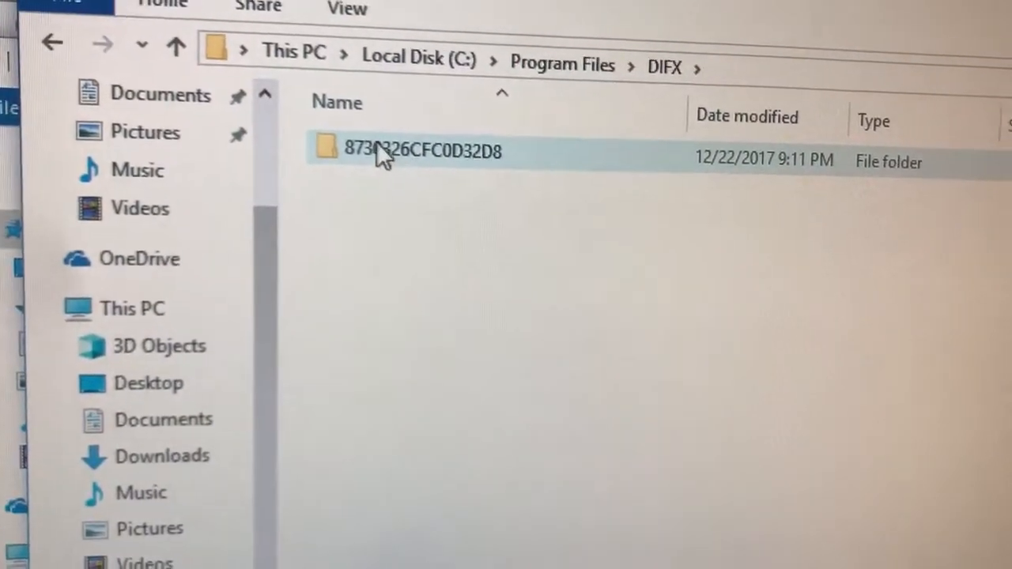
double_click(422, 150)
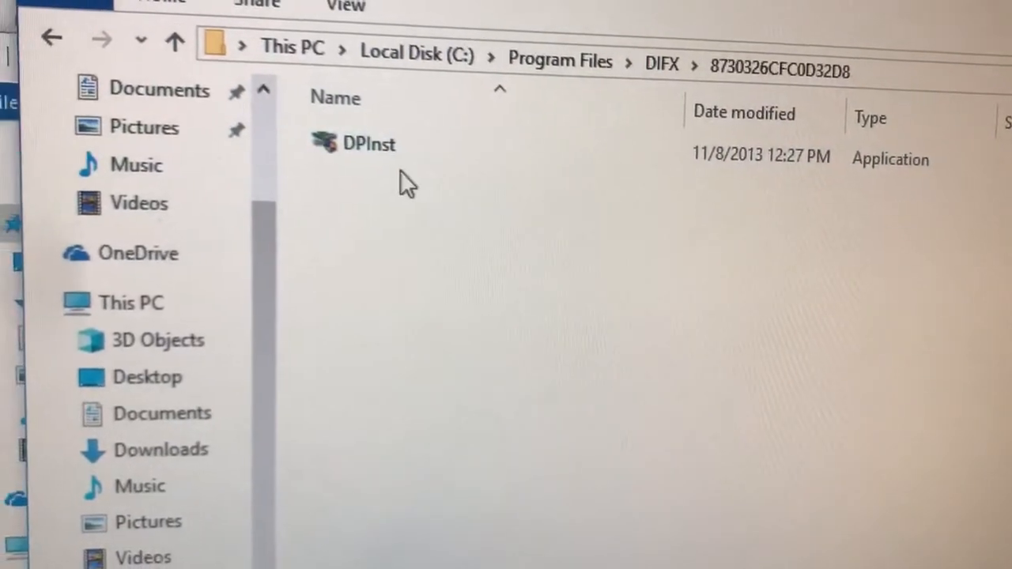
click(388, 149)
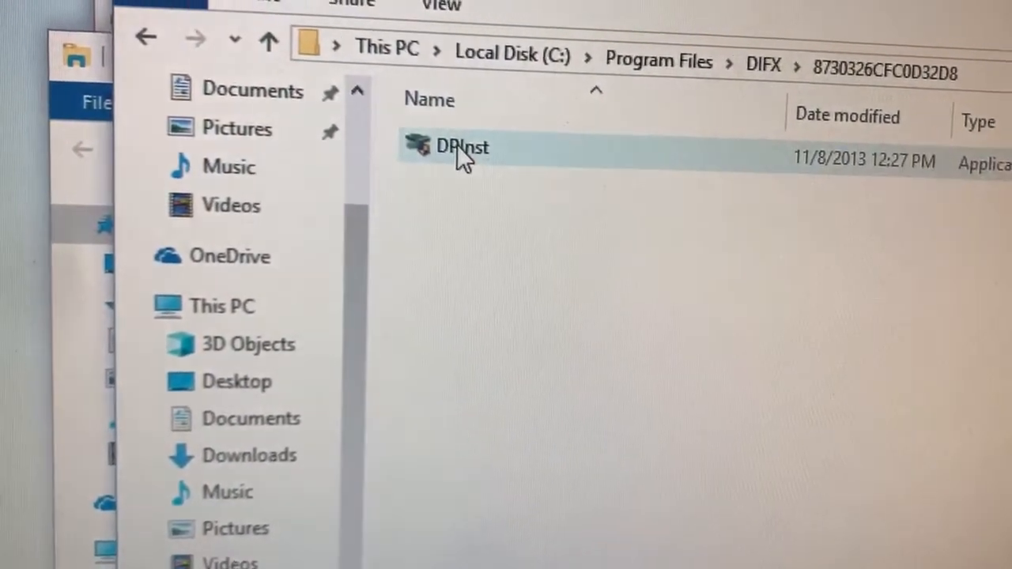
double_click(462, 148)
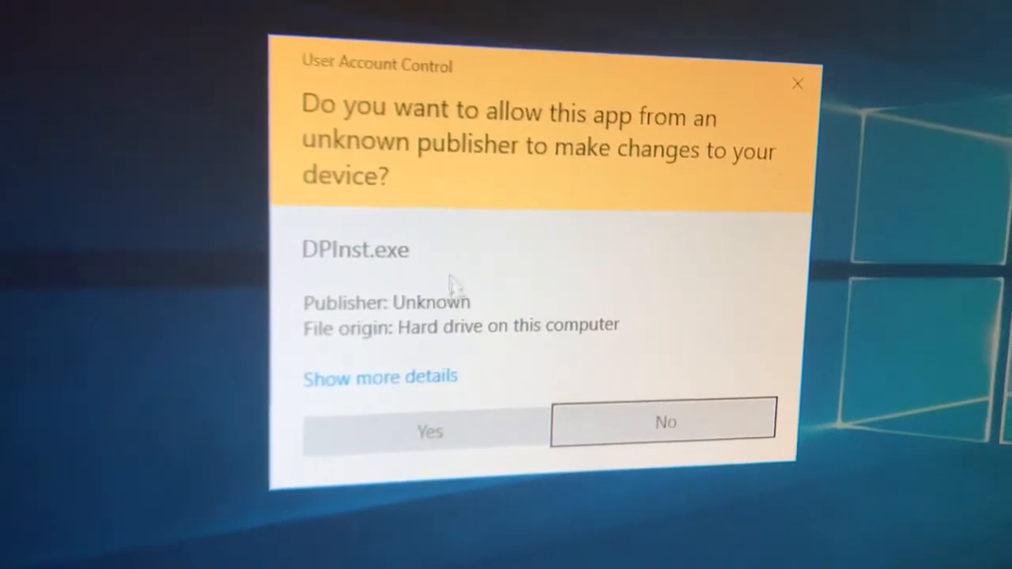
Step: Allow DPInst through UAC, run the wizard, and close its 'no drivers found' result
click(430, 431)
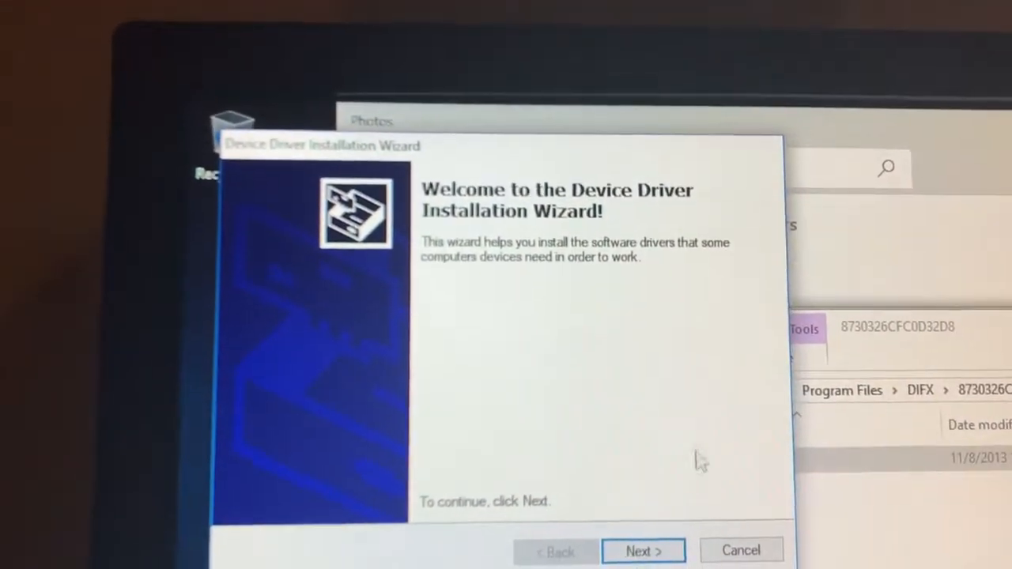
click(643, 550)
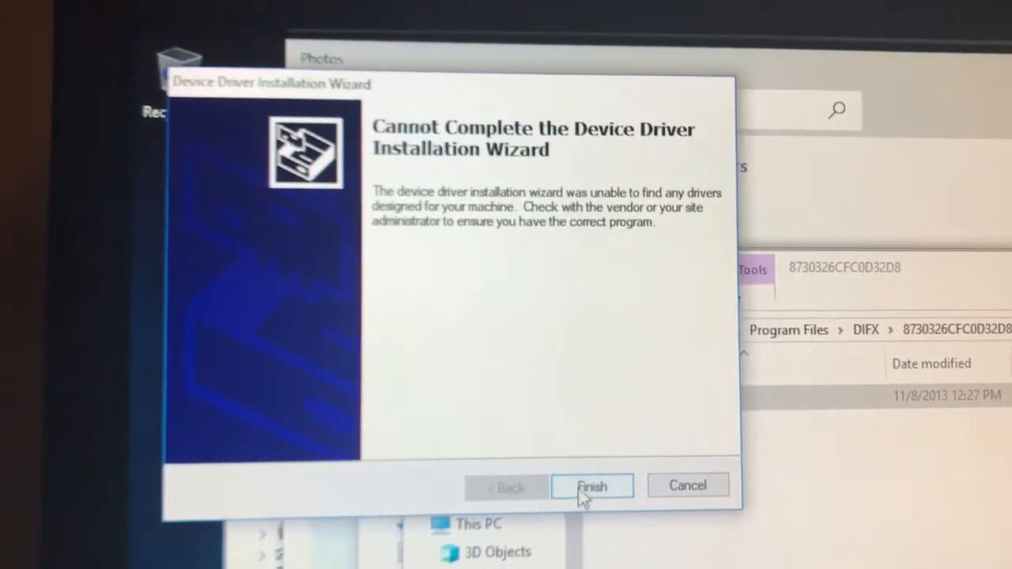
click(592, 486)
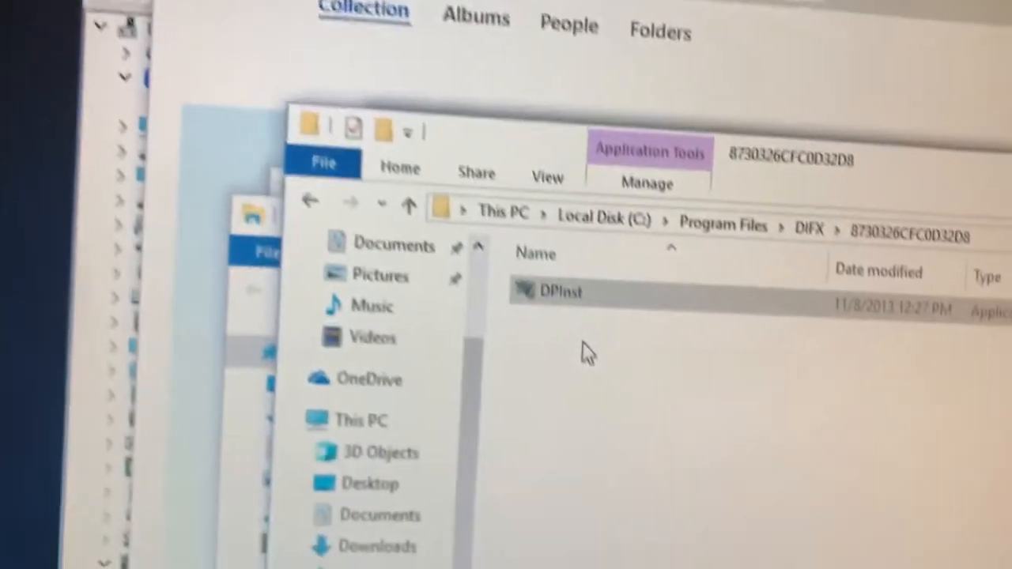
Step: Troubleshoot DPInst compatibility with recommended Windows 7 settings and test-run it
right_click(560, 292)
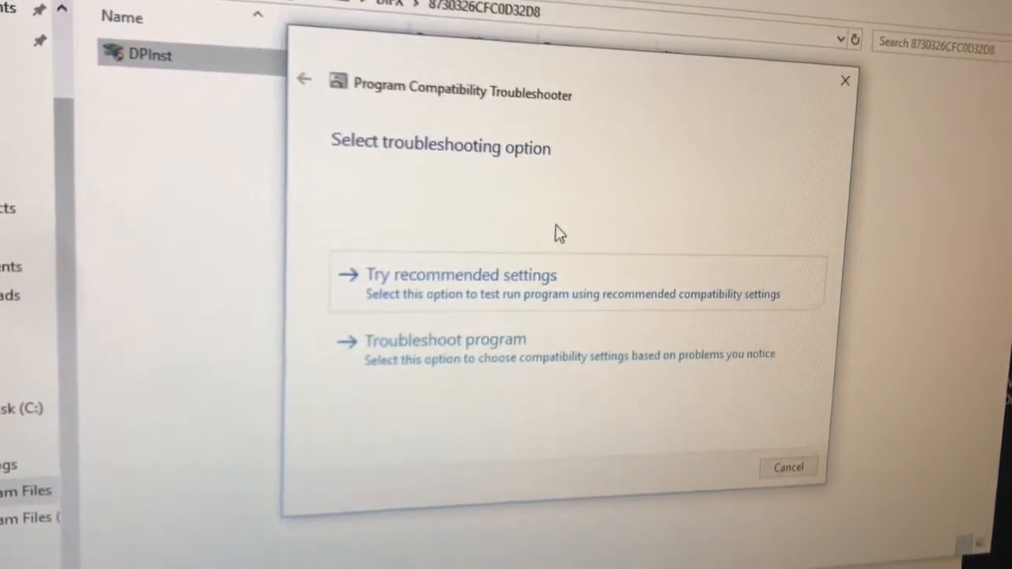
click(461, 275)
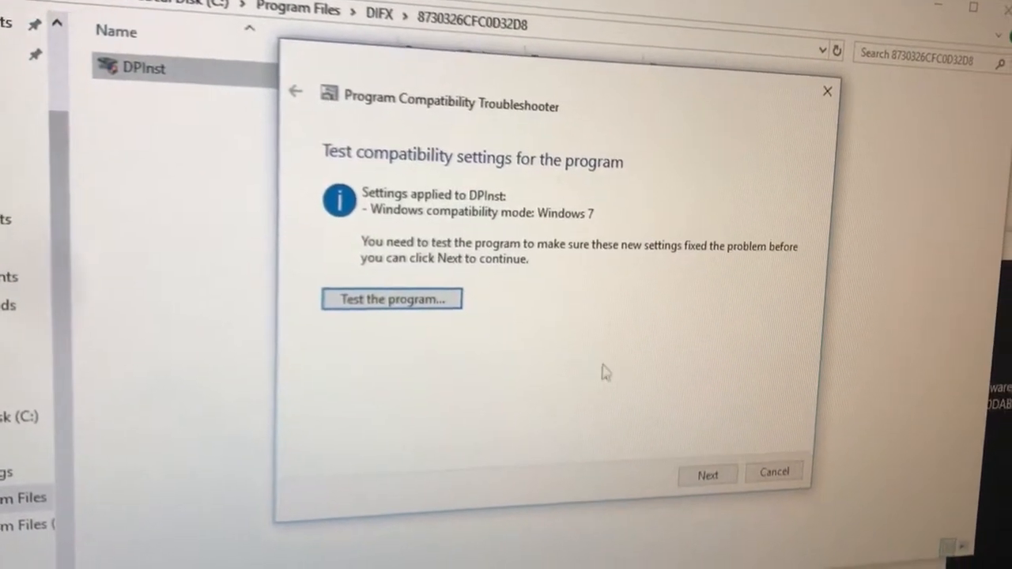
click(707, 473)
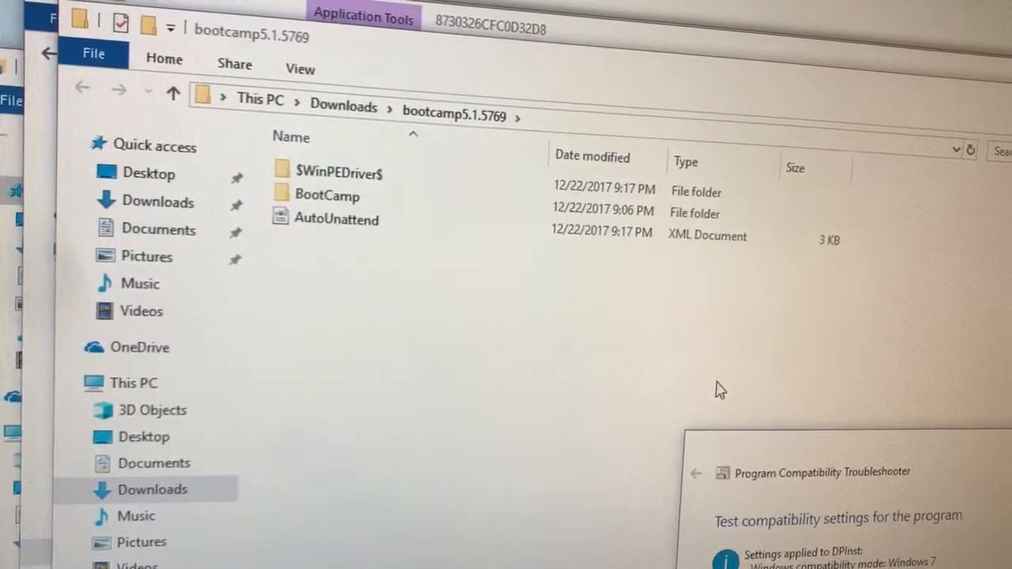
Step: Save the Windows 7 compatibility settings for DPInst and close the troubleshooter
click(340, 168)
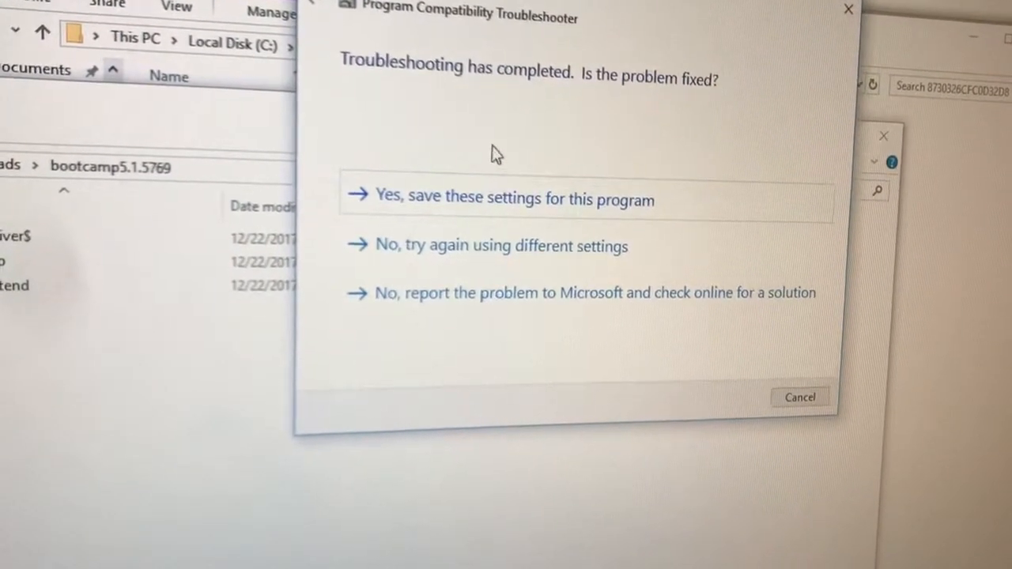
click(513, 199)
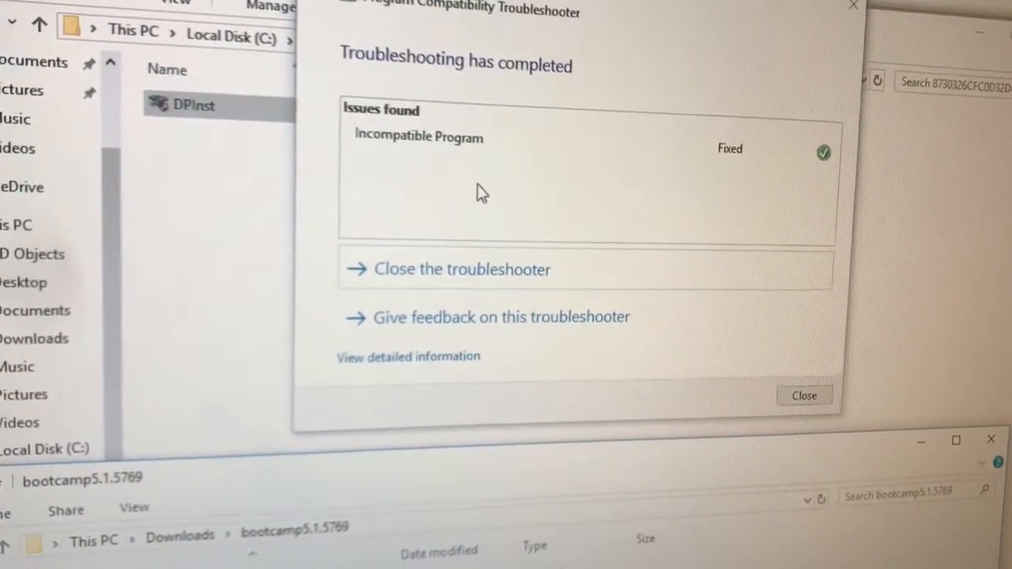
mouse_move(427, 141)
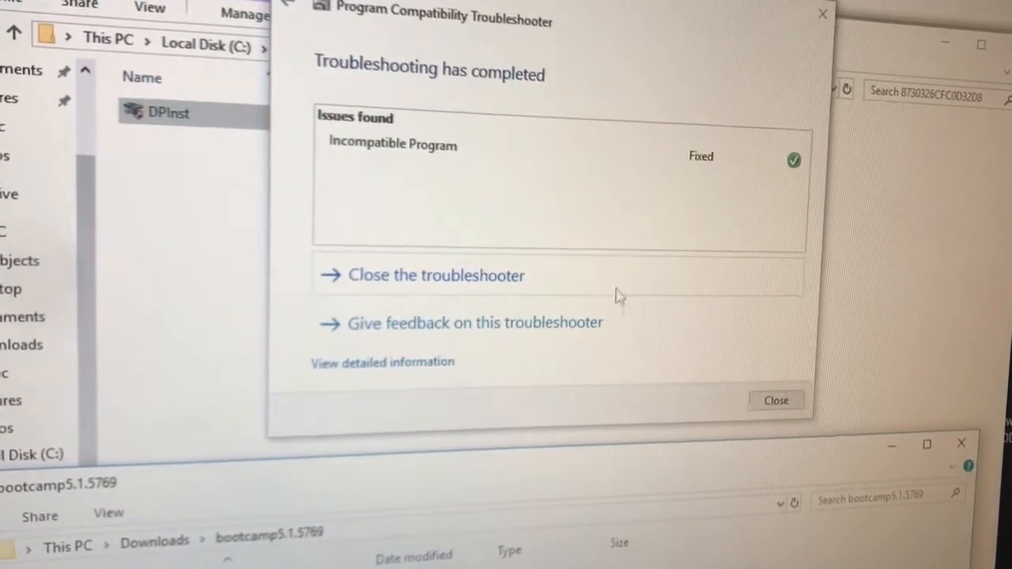
click(776, 400)
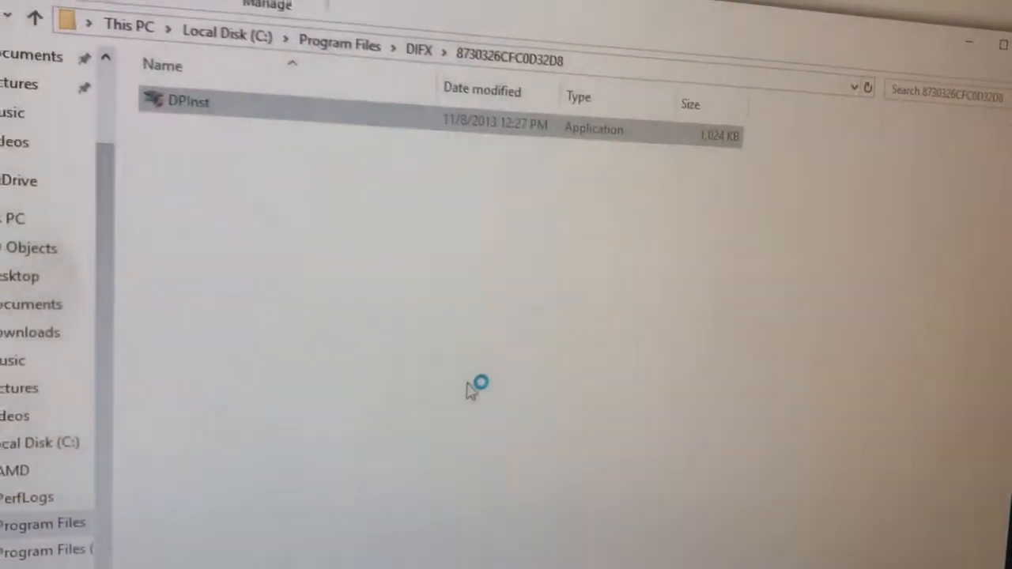
Step: Rerun DPInst, dismiss the no-drivers result, and choose to launch the compatibility troubleshooter
double_click(189, 101)
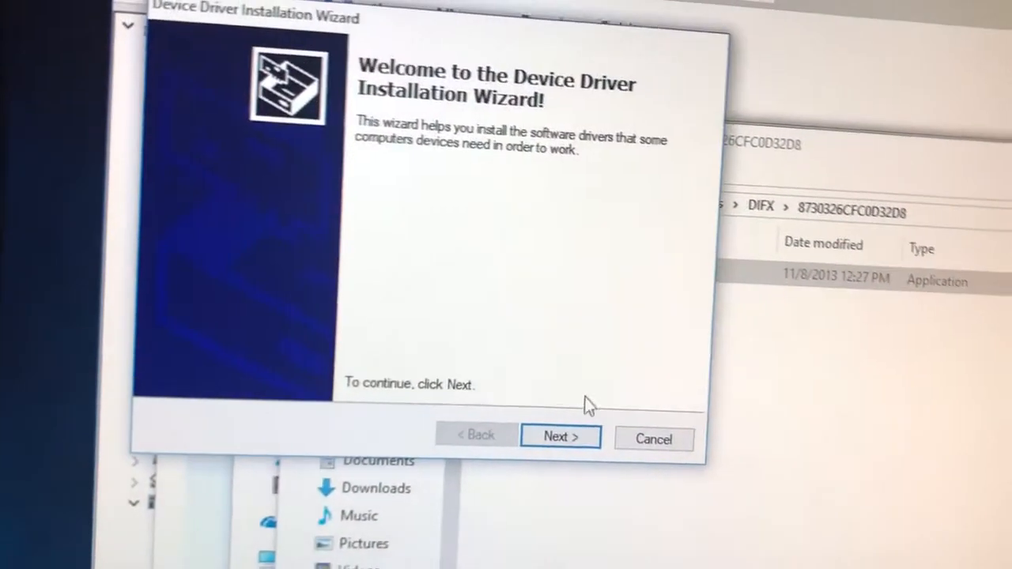
click(560, 436)
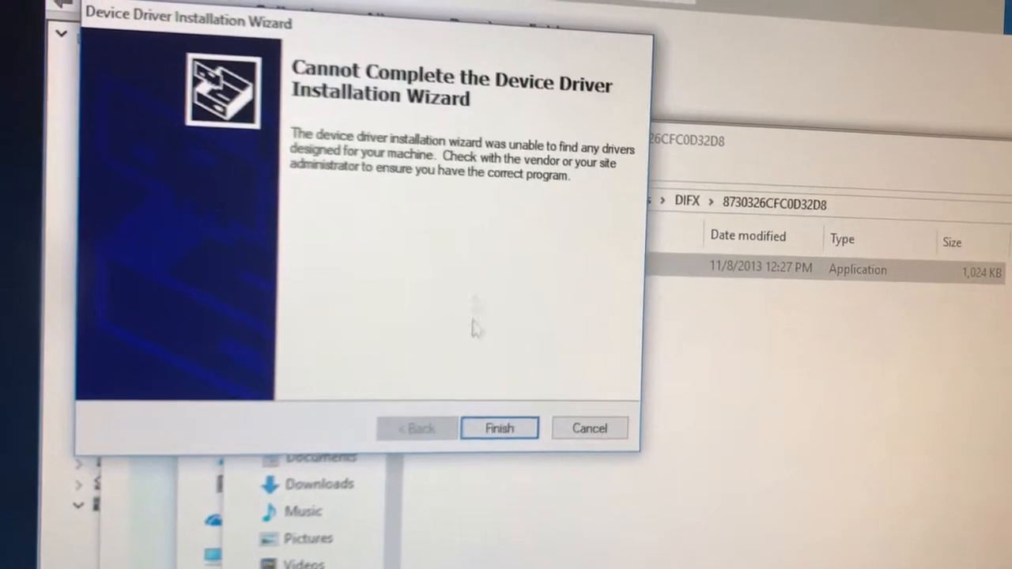
click(499, 428)
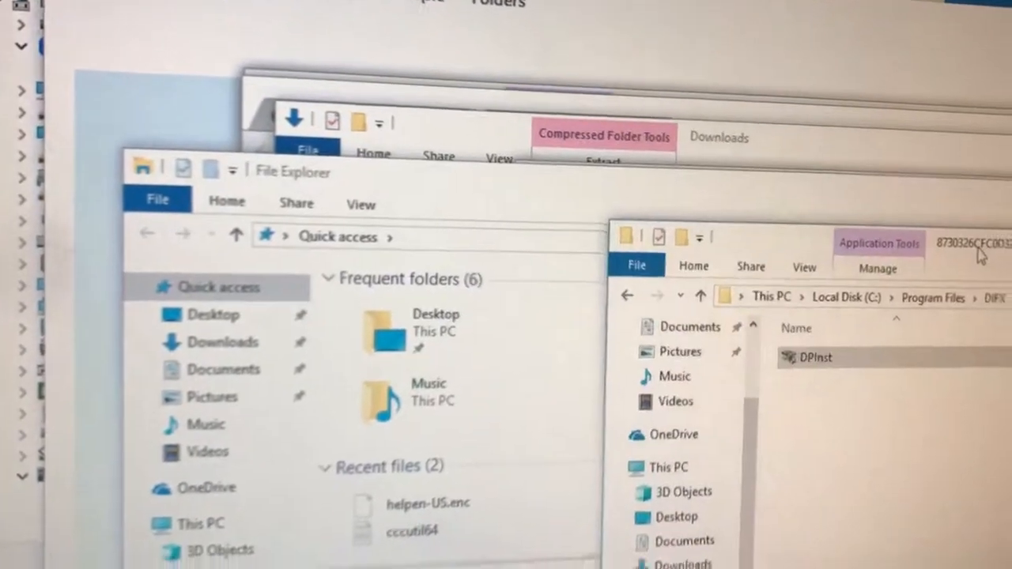
double_click(814, 358)
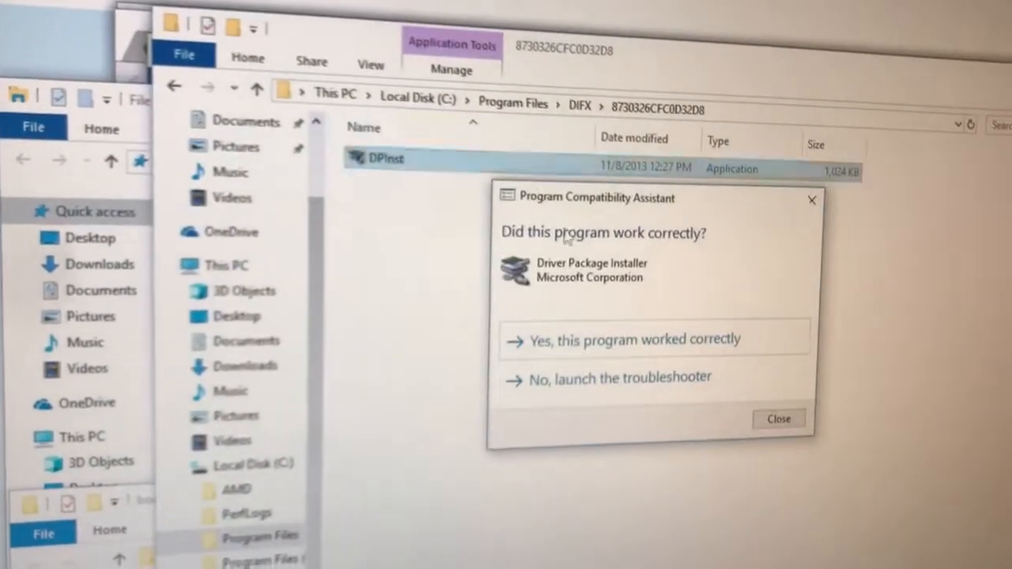
click(621, 378)
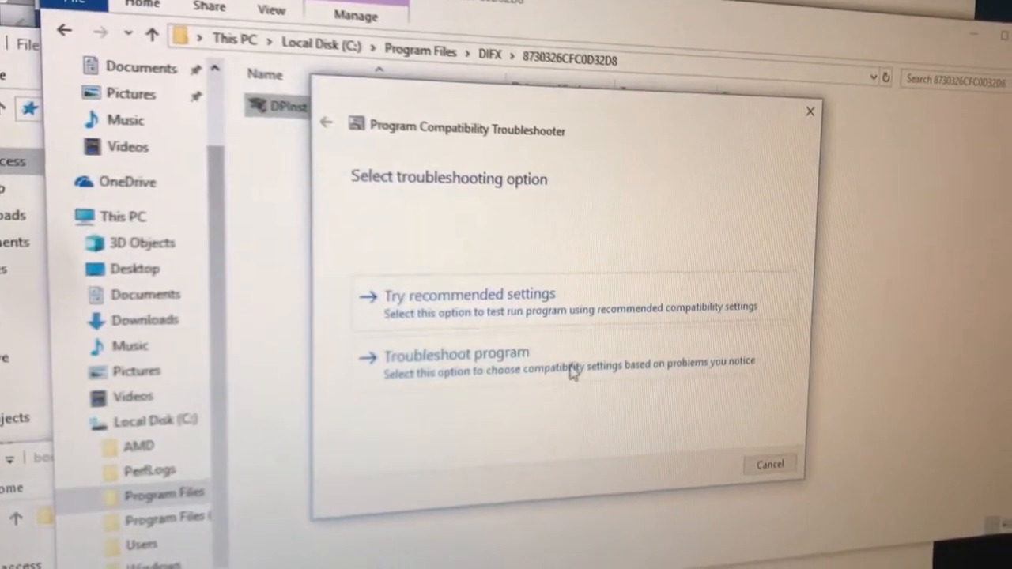
Step: Report that DPInst worked in earlier Windows, specifically Windows 7
click(456, 353)
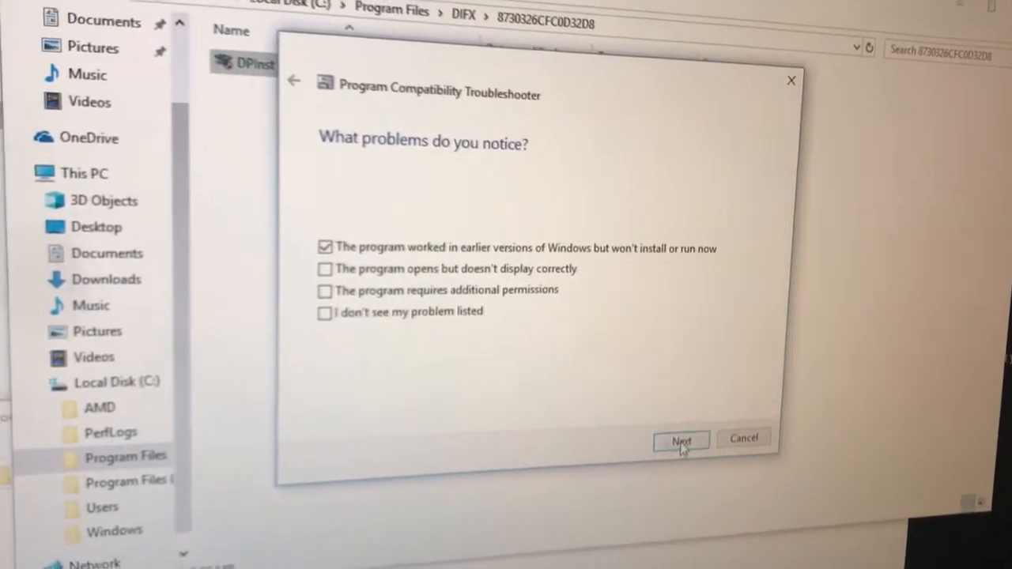
click(681, 440)
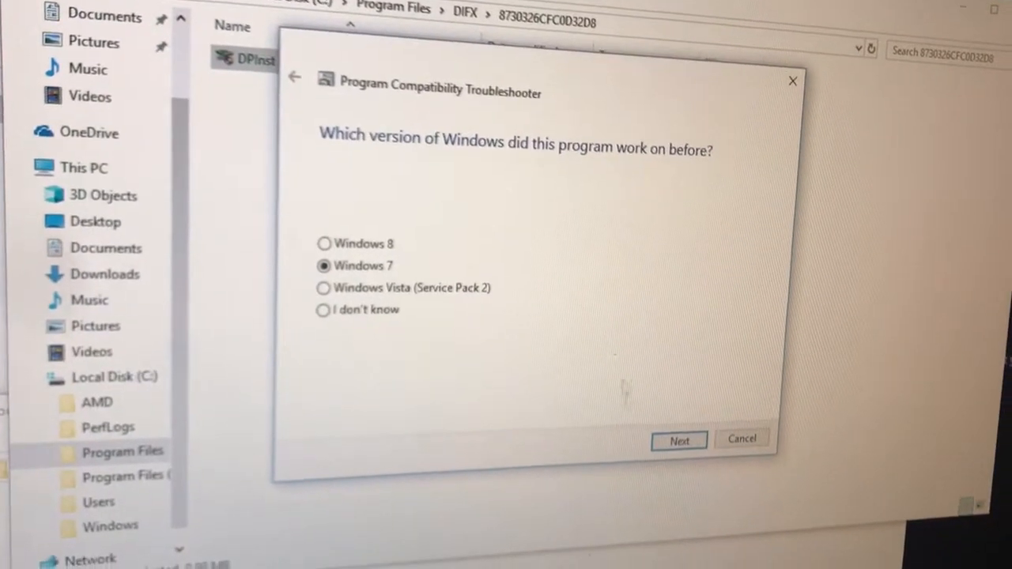
click(679, 440)
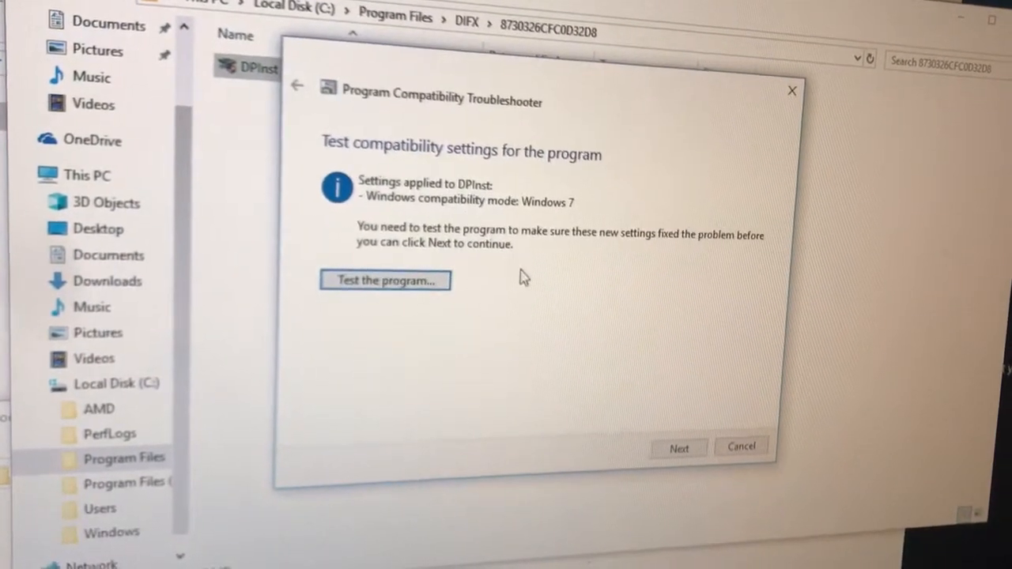
Step: Test-run DPInst, close the no-drivers wizard, and cancel the troubleshooter
click(385, 280)
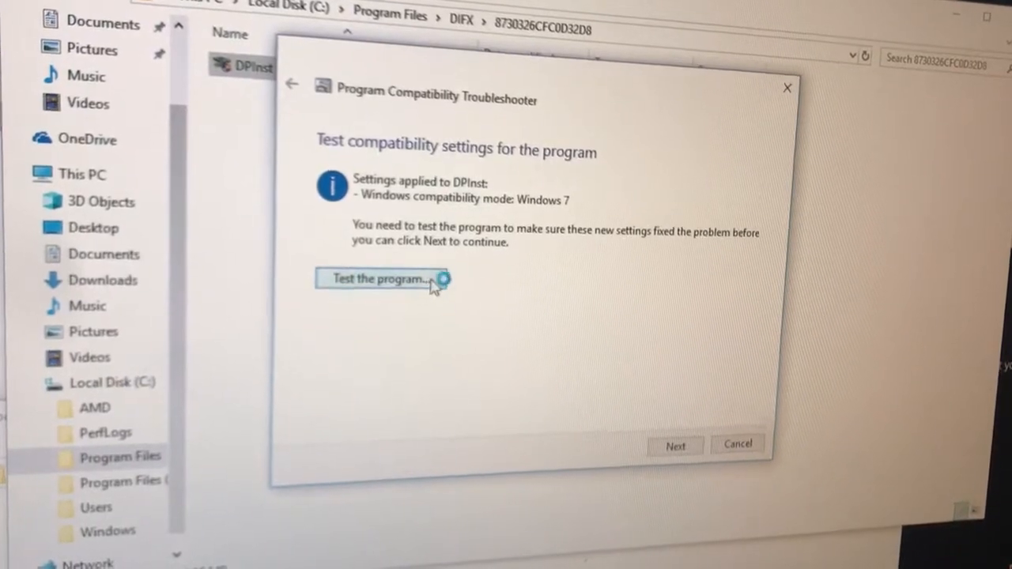
click(378, 279)
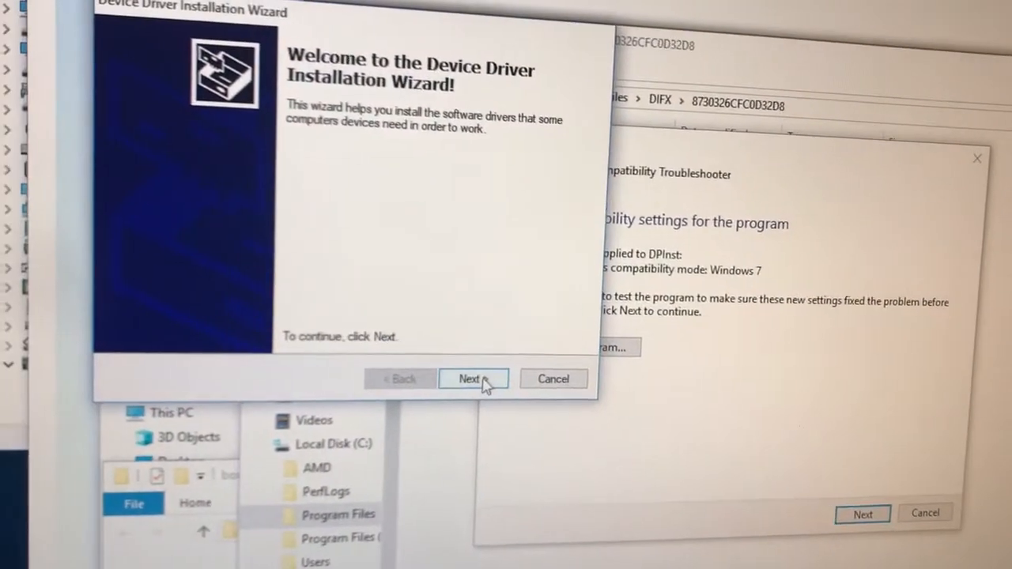
click(473, 378)
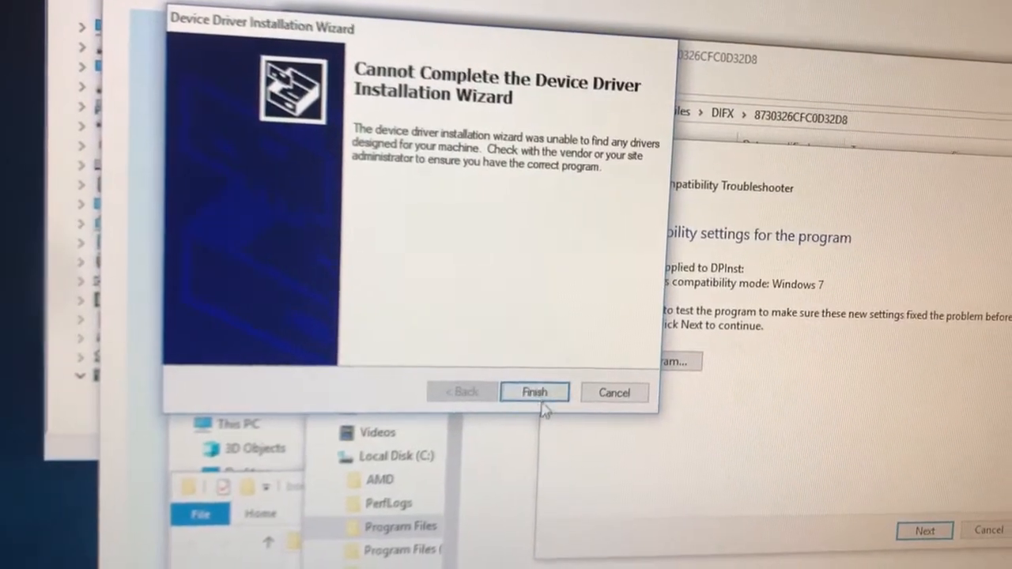
click(535, 392)
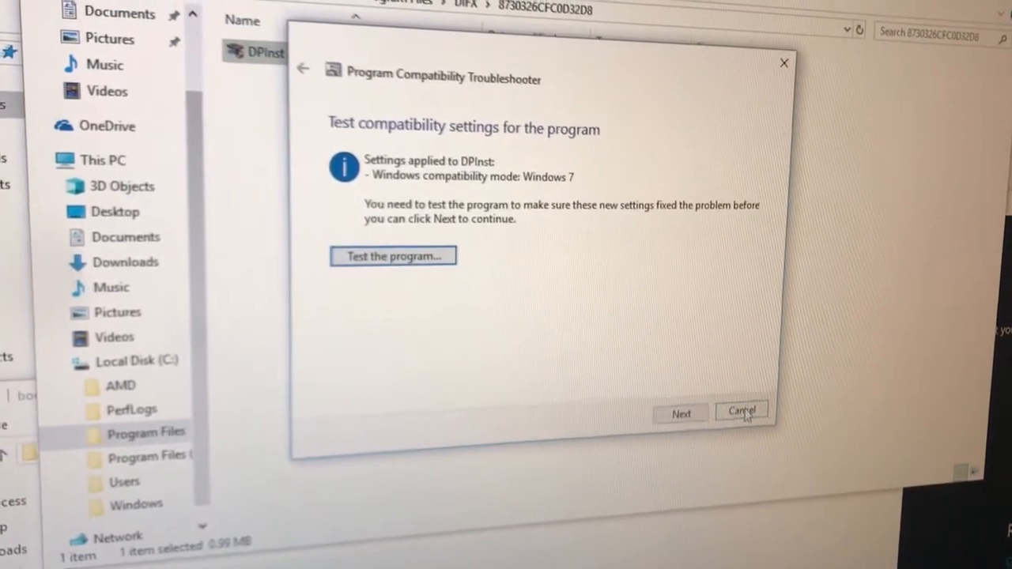
click(741, 413)
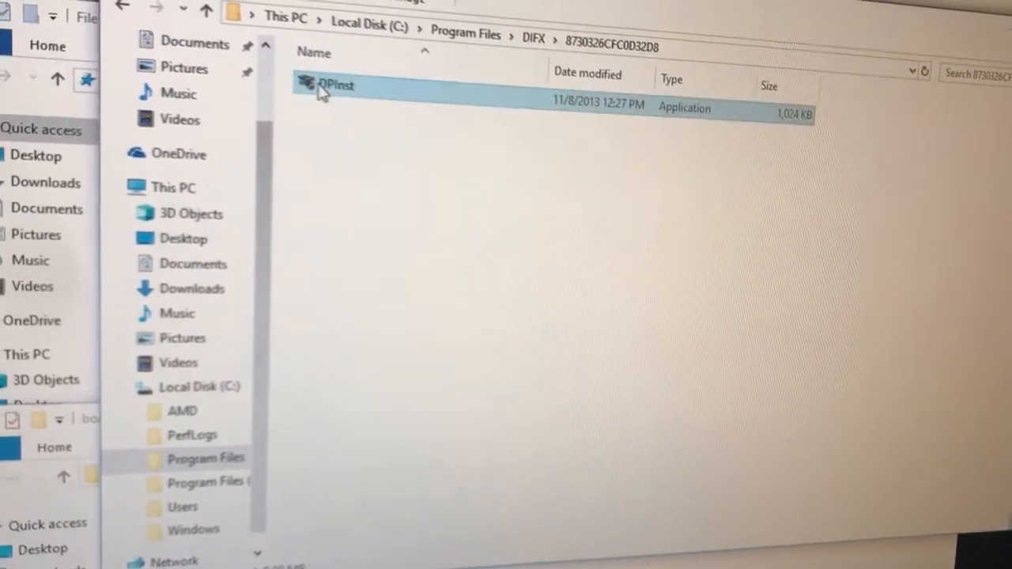
Step: Run DPInst as administrator and close the wizard after it finds no drivers
right_click(332, 86)
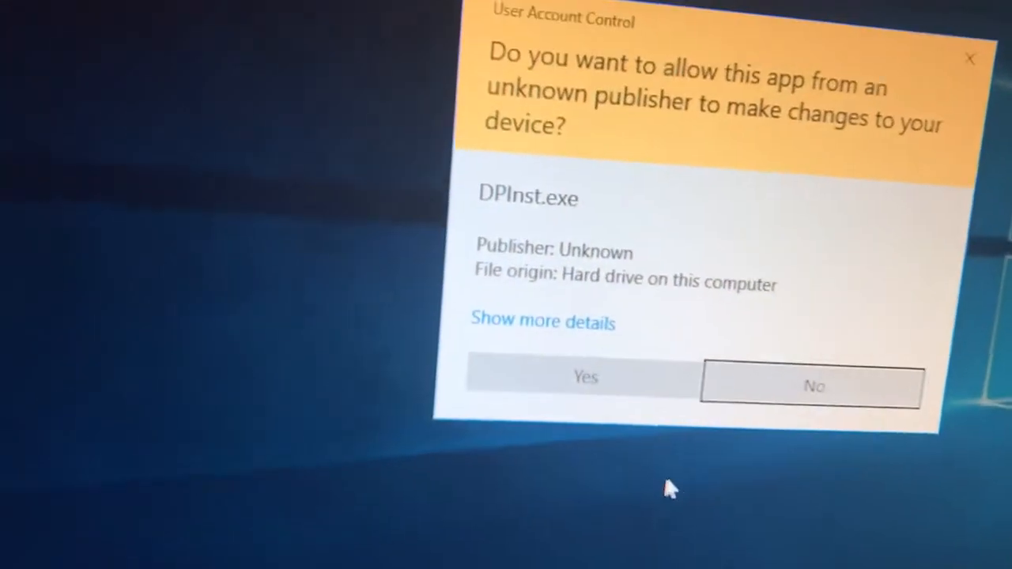
click(585, 377)
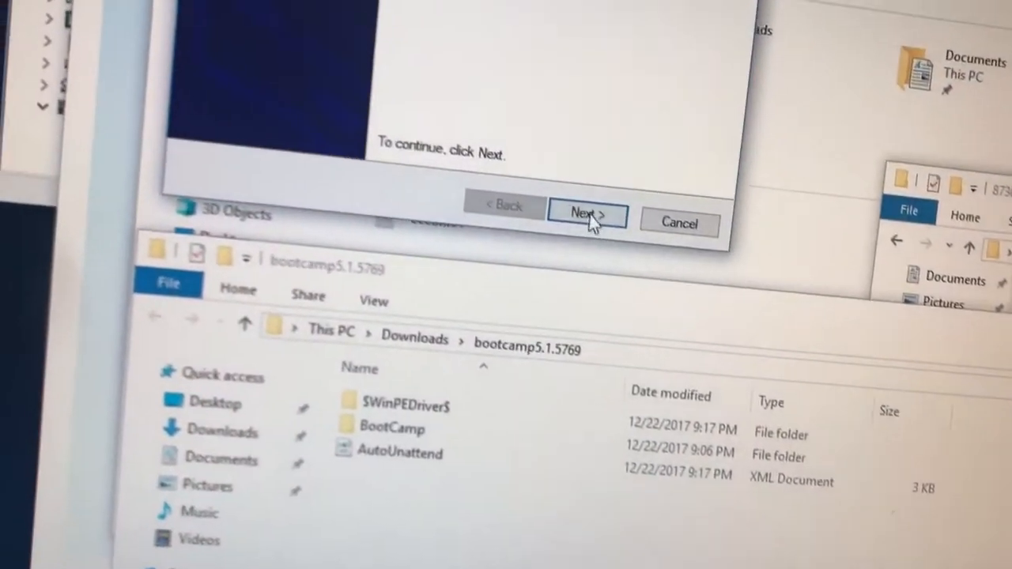
click(587, 213)
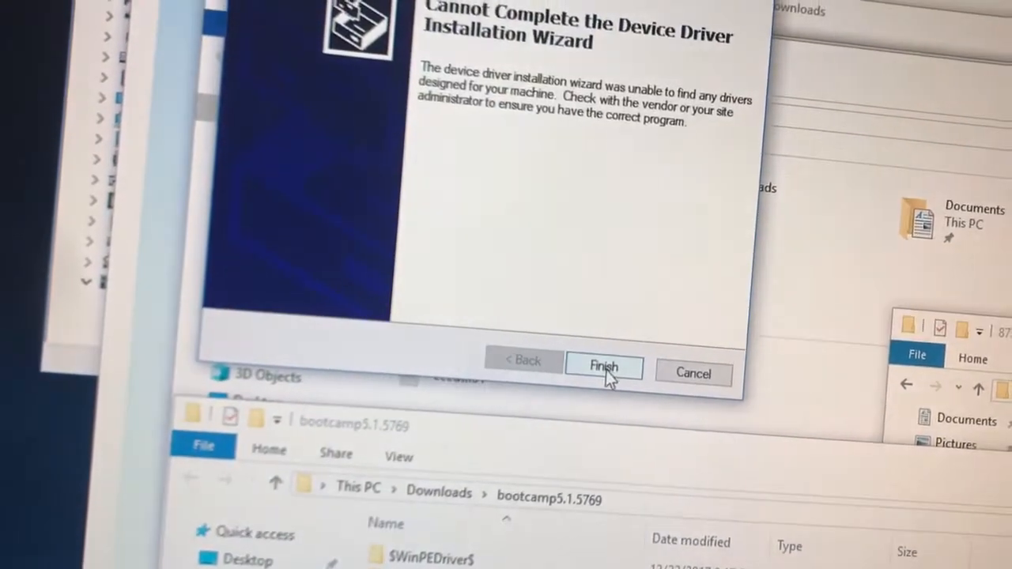
click(603, 366)
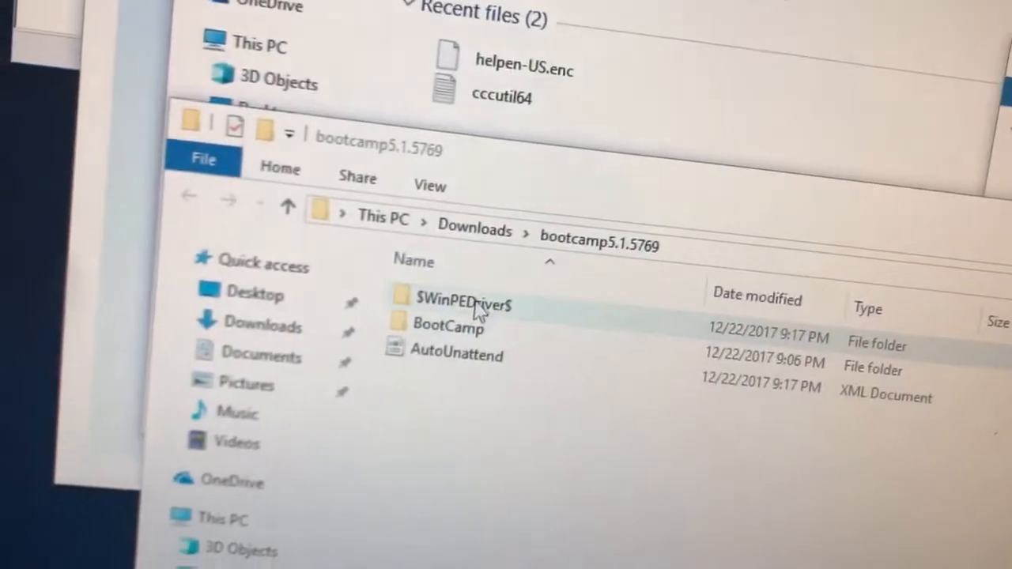
Step: Navigate through $WinPEDriver$ into bootcamp5.1.5769 > BootCamp > Drivers
double_click(463, 303)
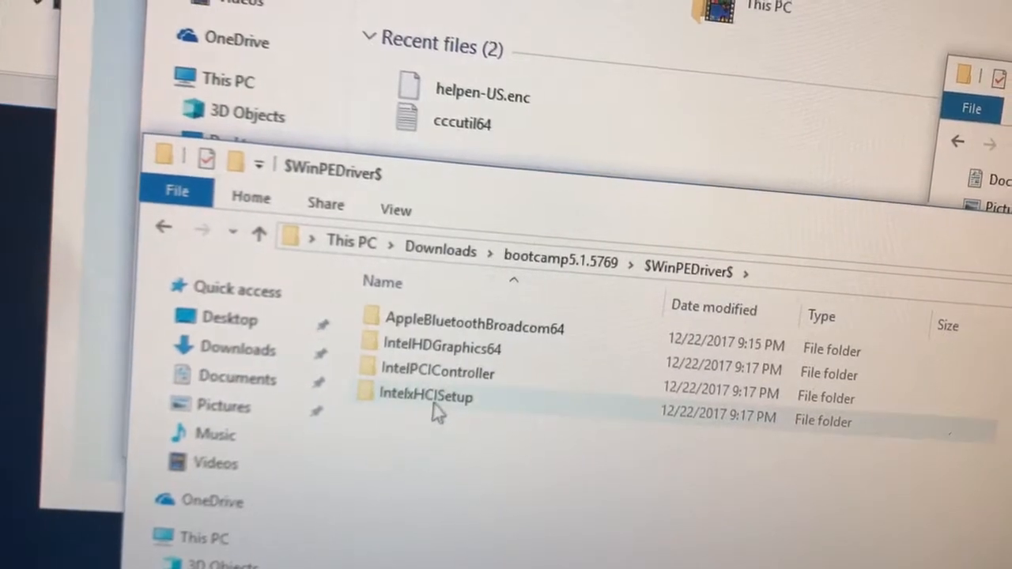
mouse_move(416, 405)
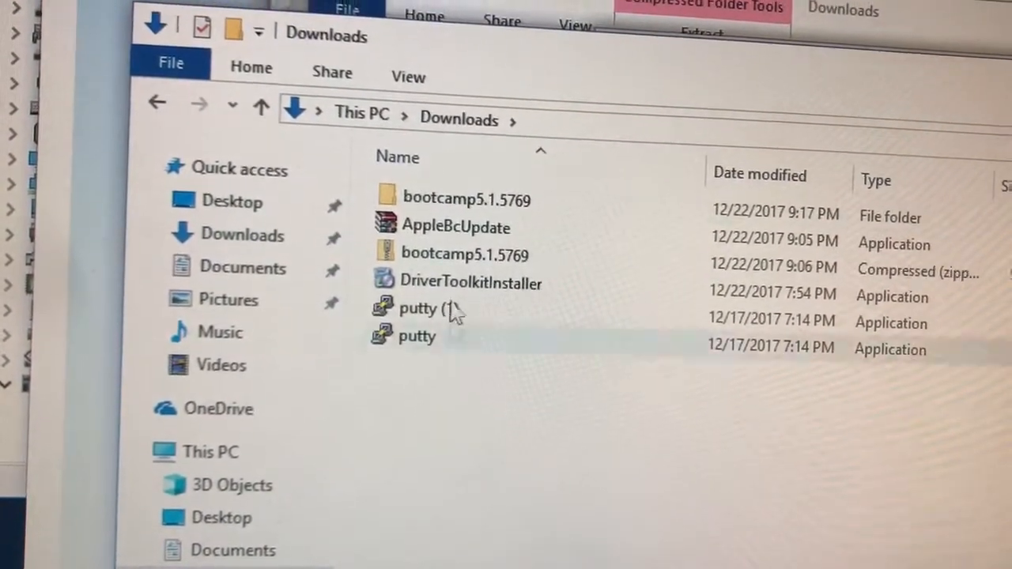
double_click(465, 201)
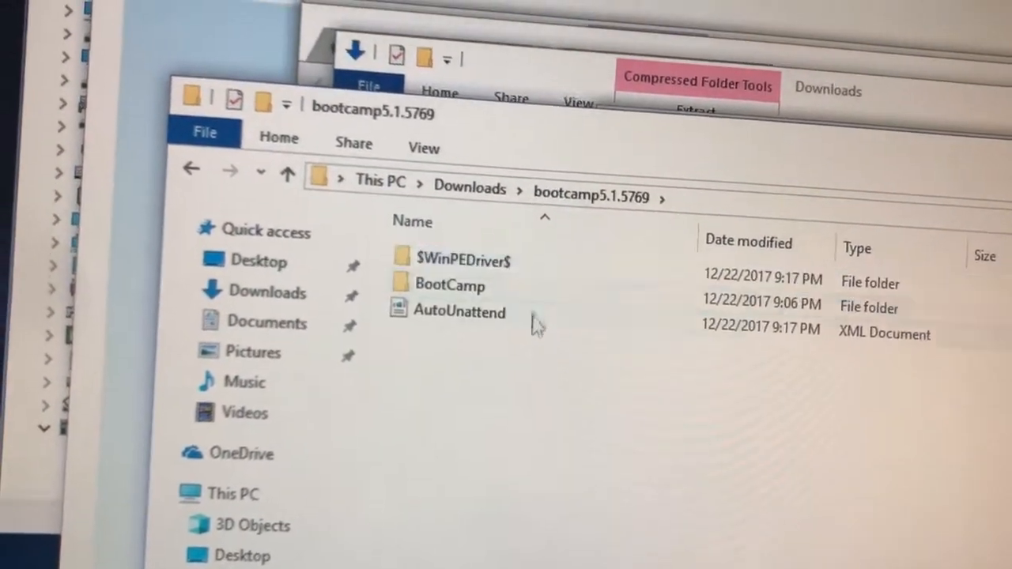
double_click(449, 285)
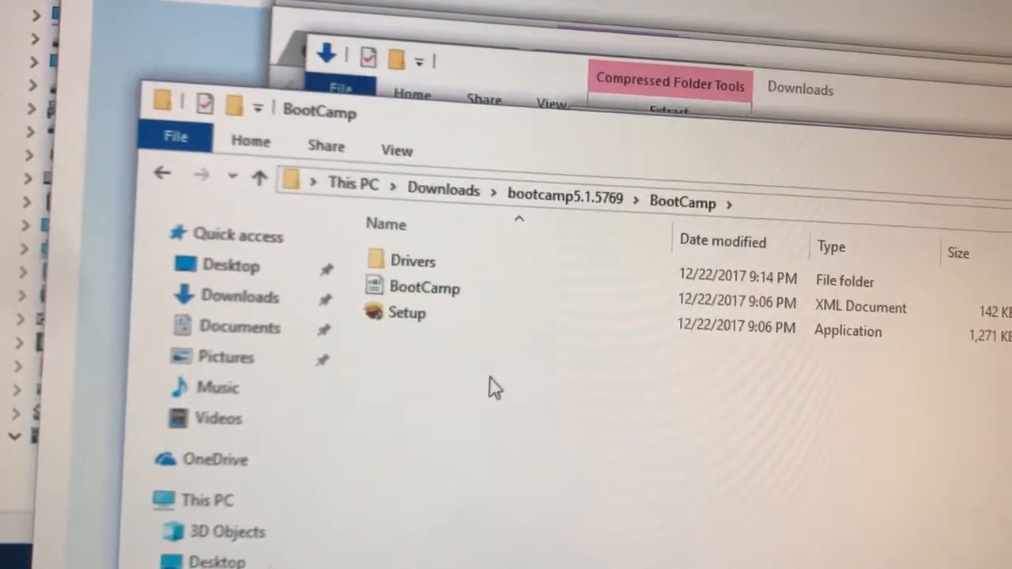
double_click(412, 260)
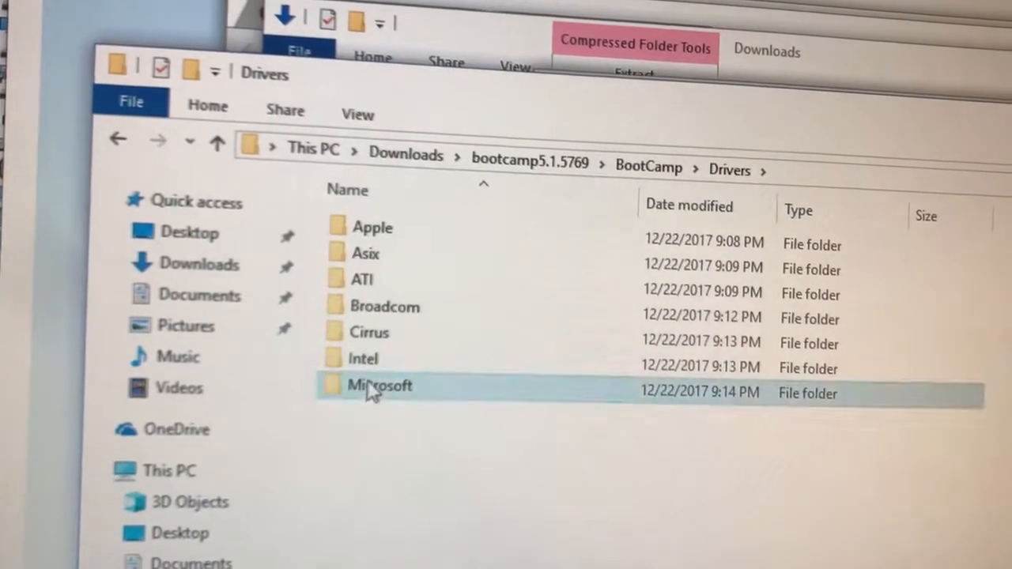
Step: Browse the Microsoft, Intel and ATI driver folders, then open Asix
double_click(380, 385)
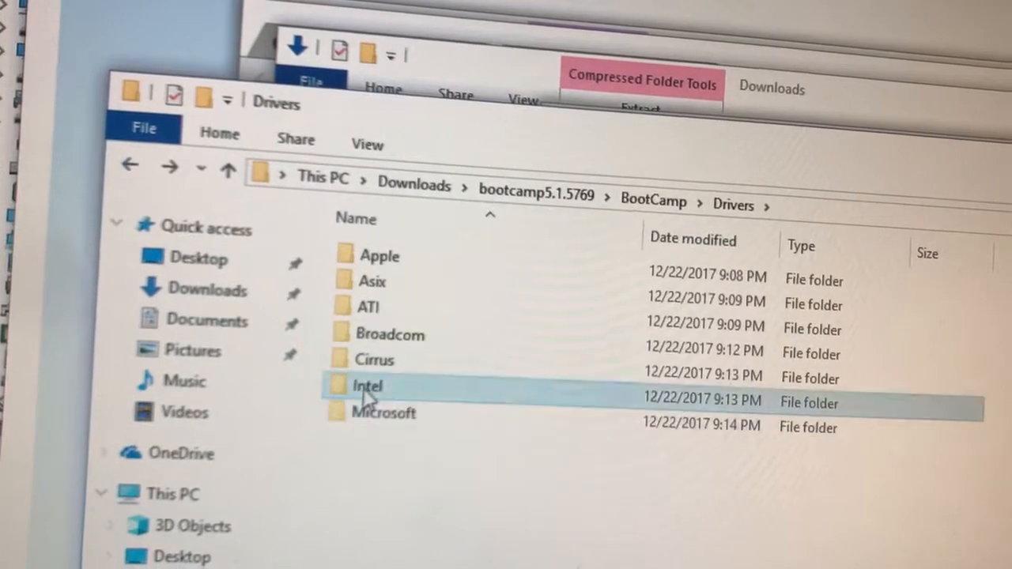
double_click(367, 386)
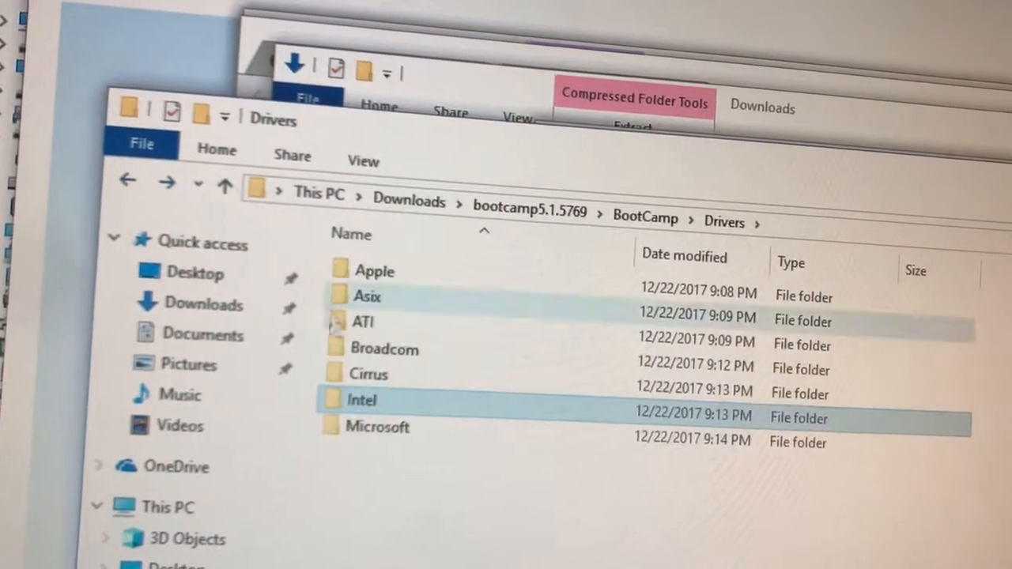
double_click(363, 322)
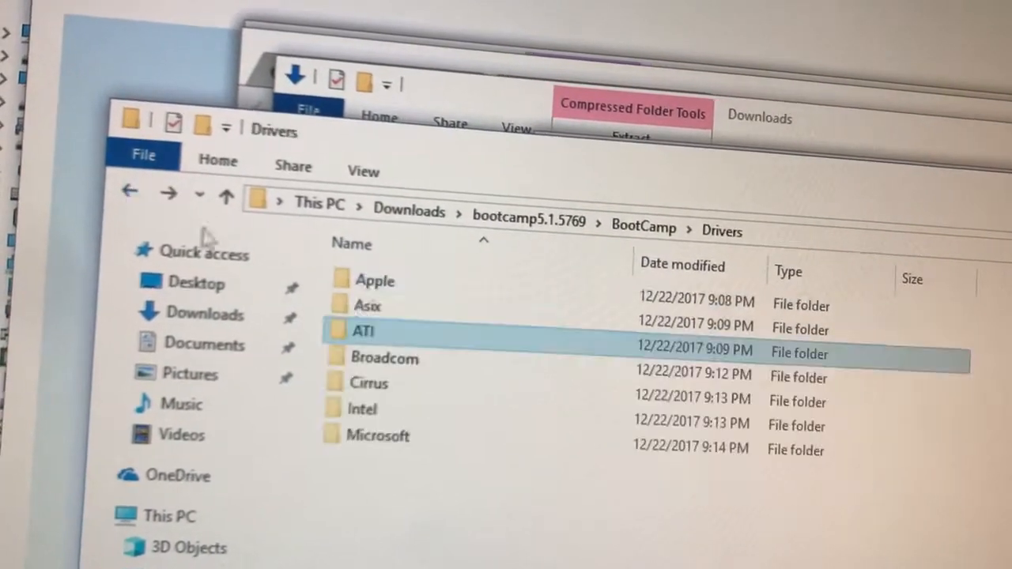
double_click(367, 305)
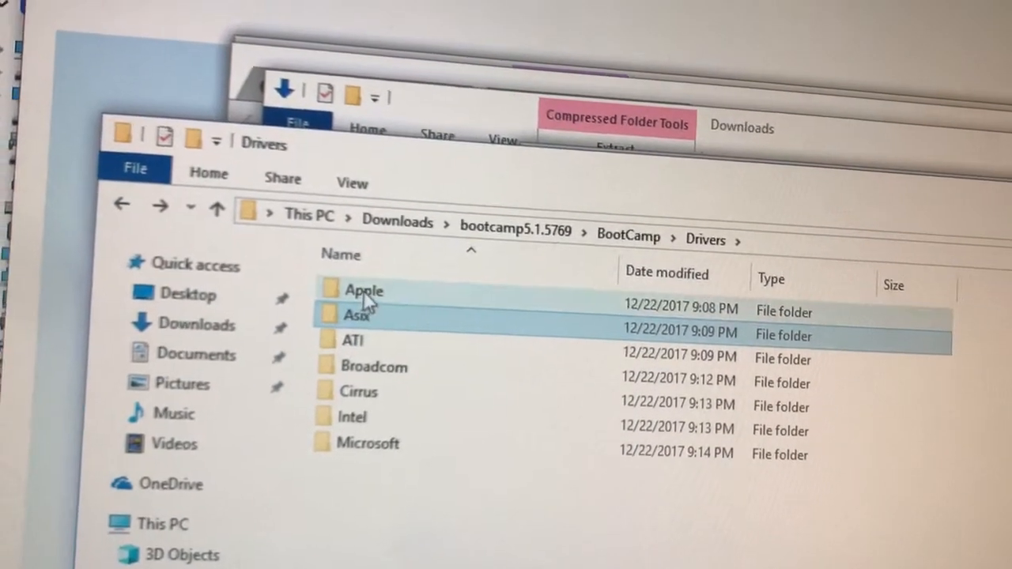
double_click(357, 315)
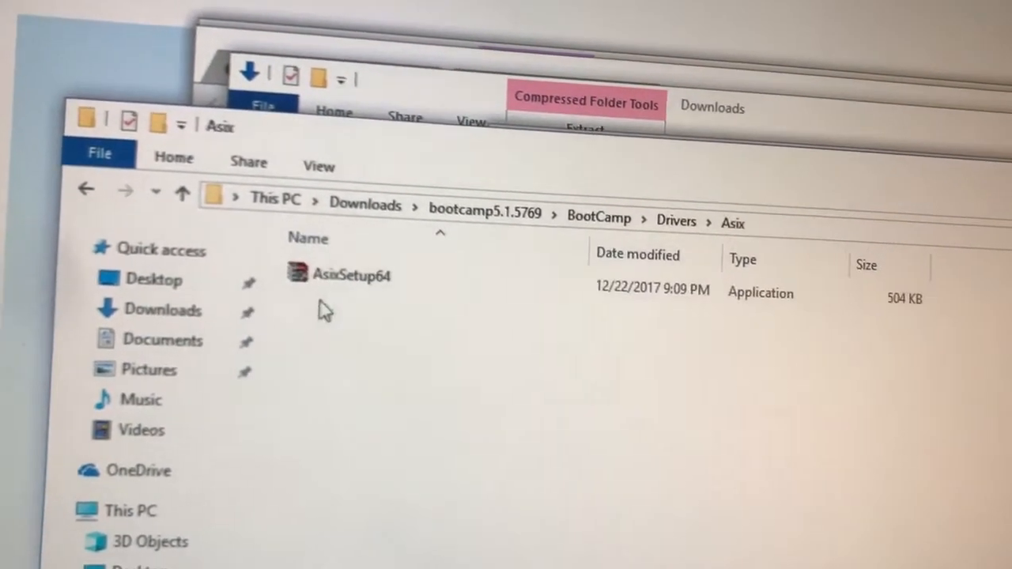
Step: Launch the AsixSetup64 driver installer
click(340, 275)
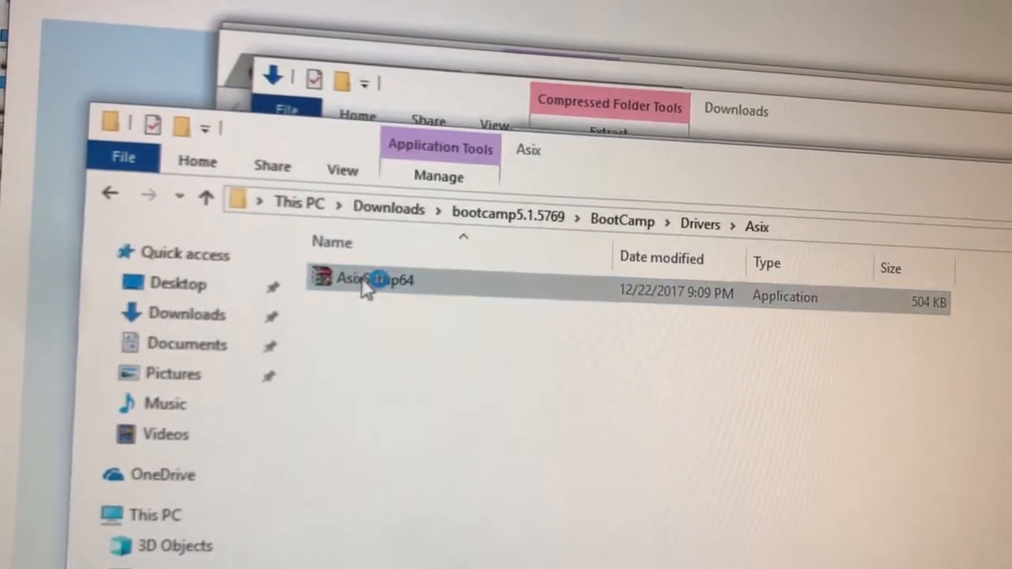
double_click(372, 279)
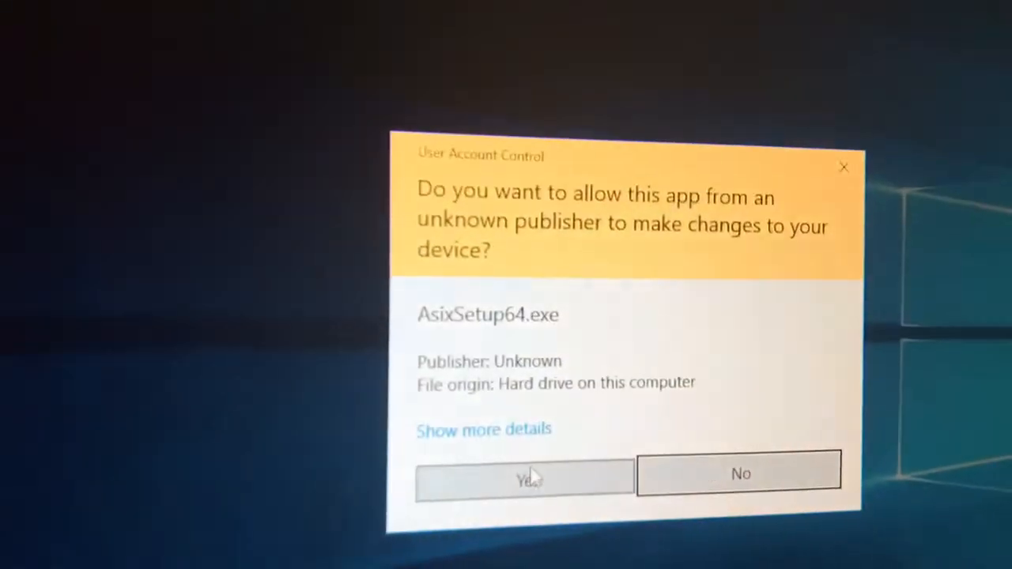
click(525, 477)
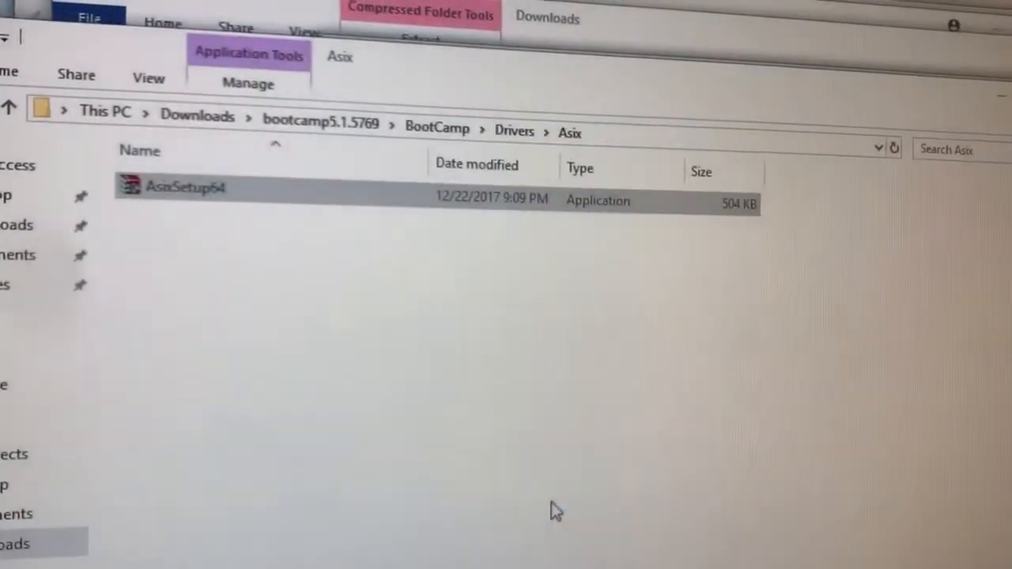
double_click(185, 187)
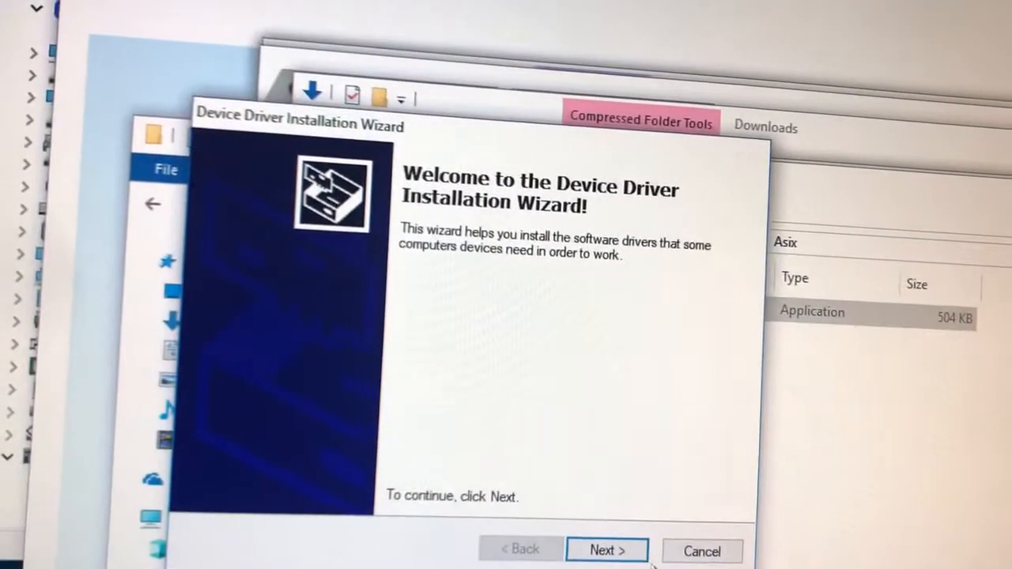
Step: Accept Apple's licence, install the Apple USB Ethernet driver, and close the wizard
click(607, 550)
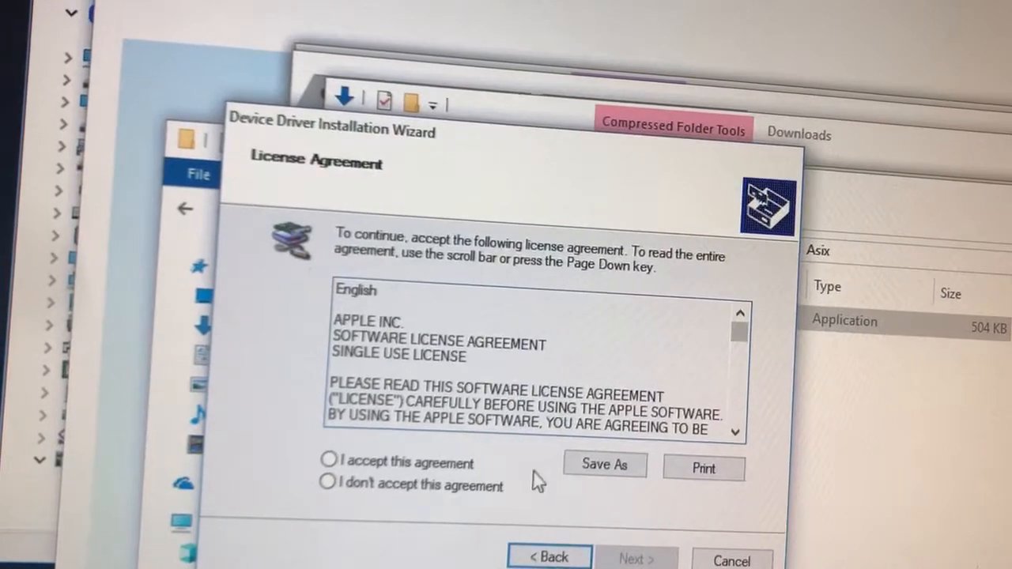
click(327, 462)
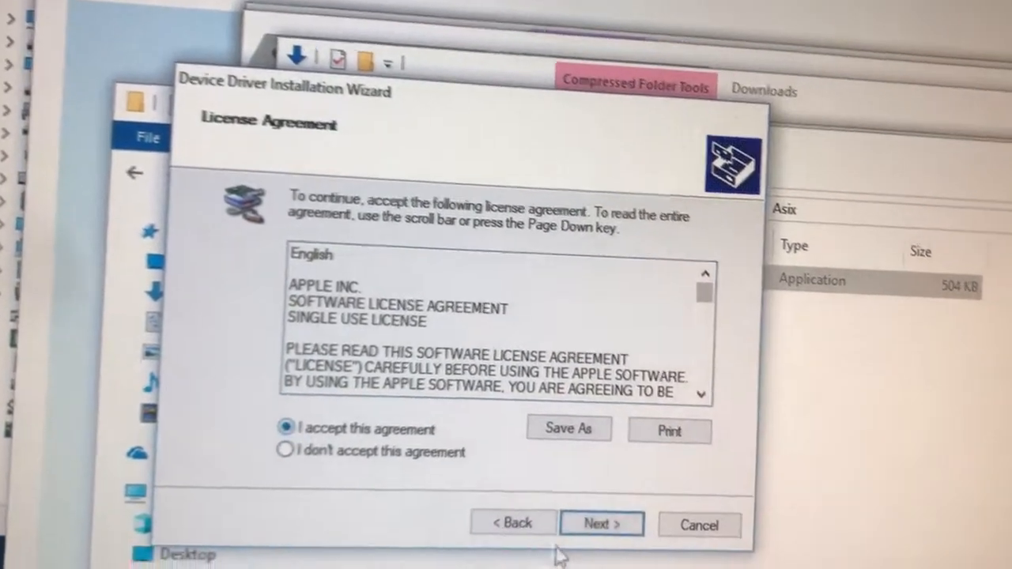
click(602, 524)
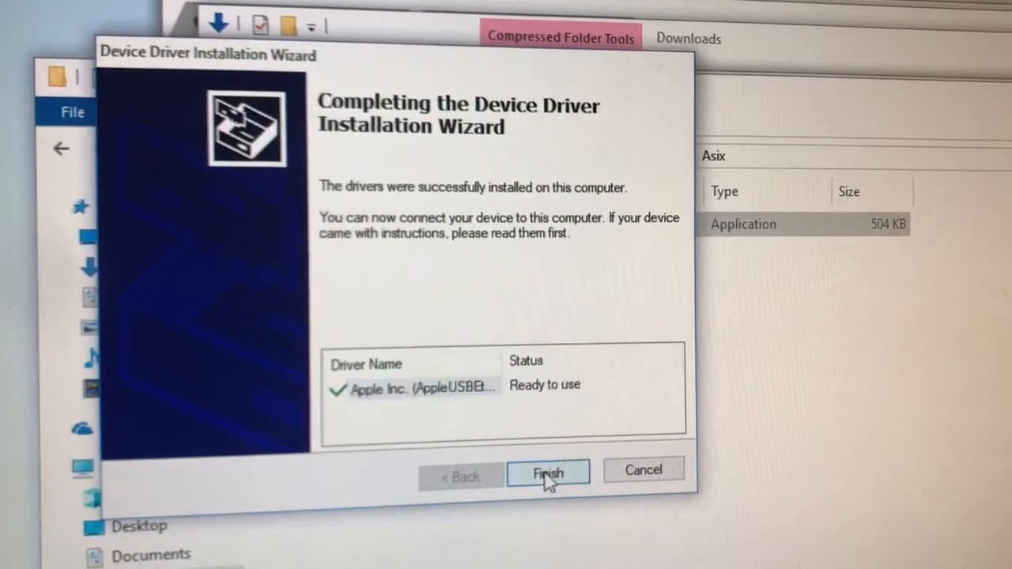
click(548, 473)
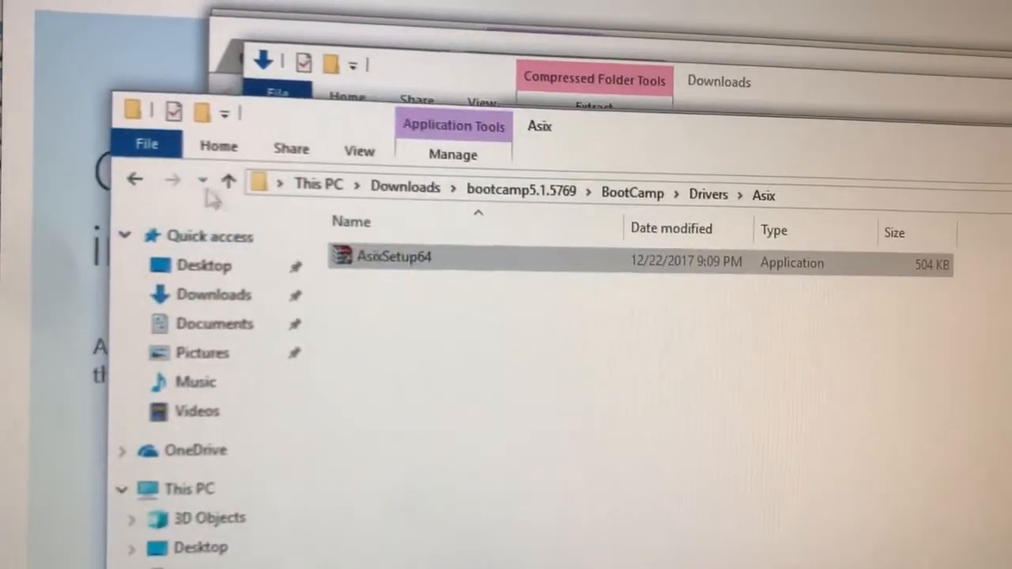
Step: Go up to Drivers, look inside the Cirrus audio folder, and return
click(229, 180)
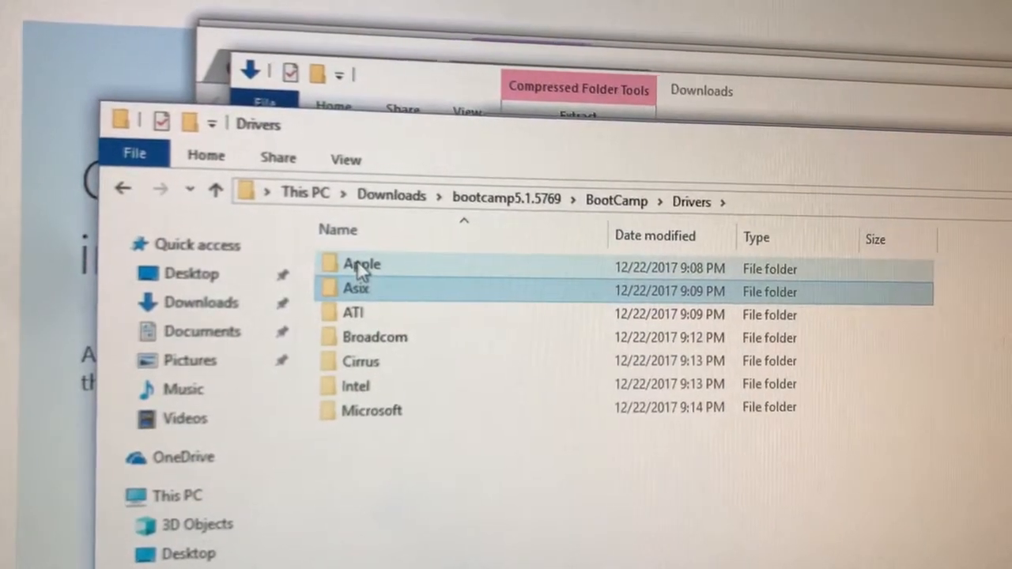
double_click(361, 361)
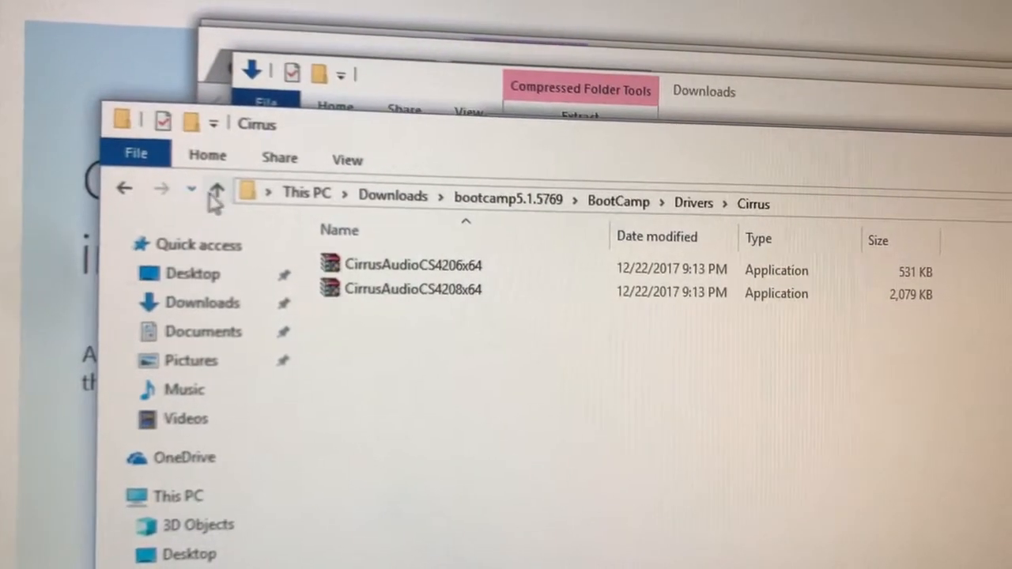
click(216, 190)
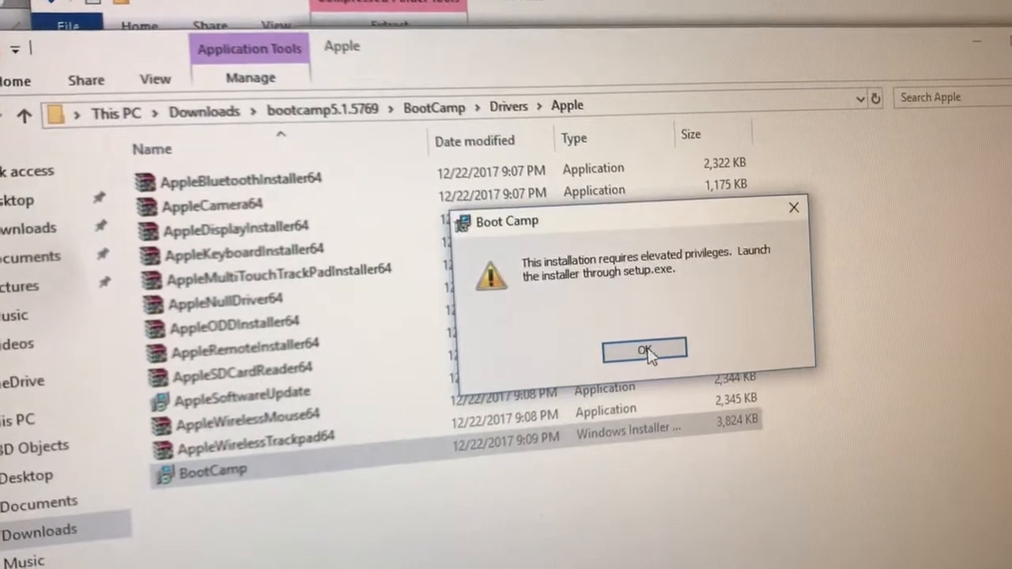
Step: Dismiss the privileges warning, exit the failed Boot Camp installer, and open BootCamp's context menu
click(644, 350)
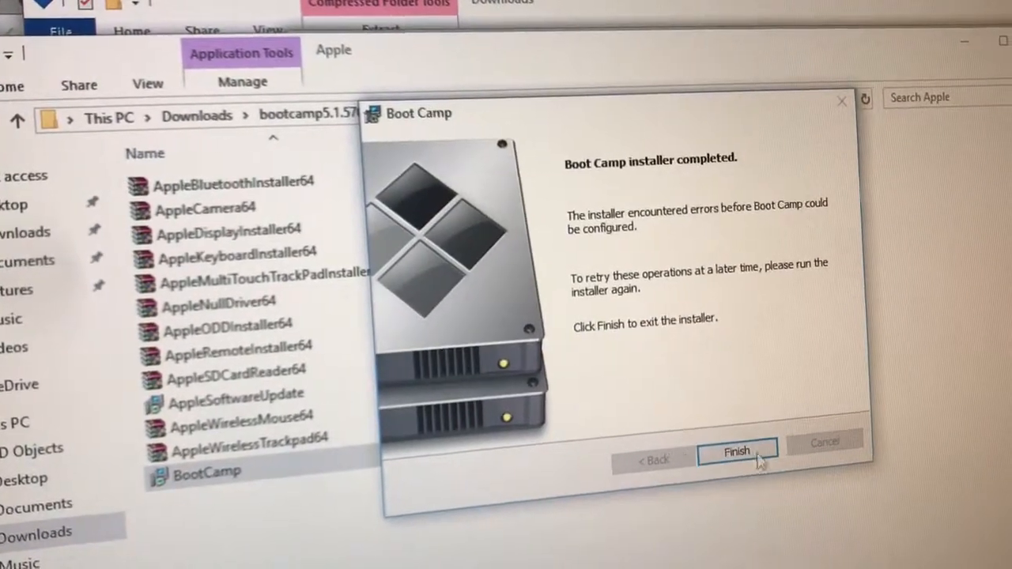
click(737, 451)
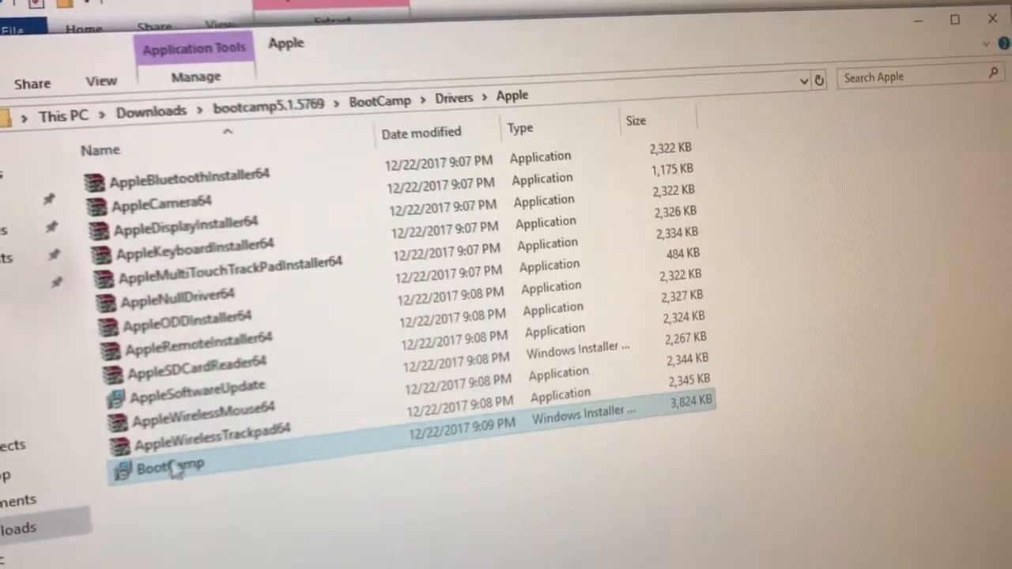
right_click(168, 467)
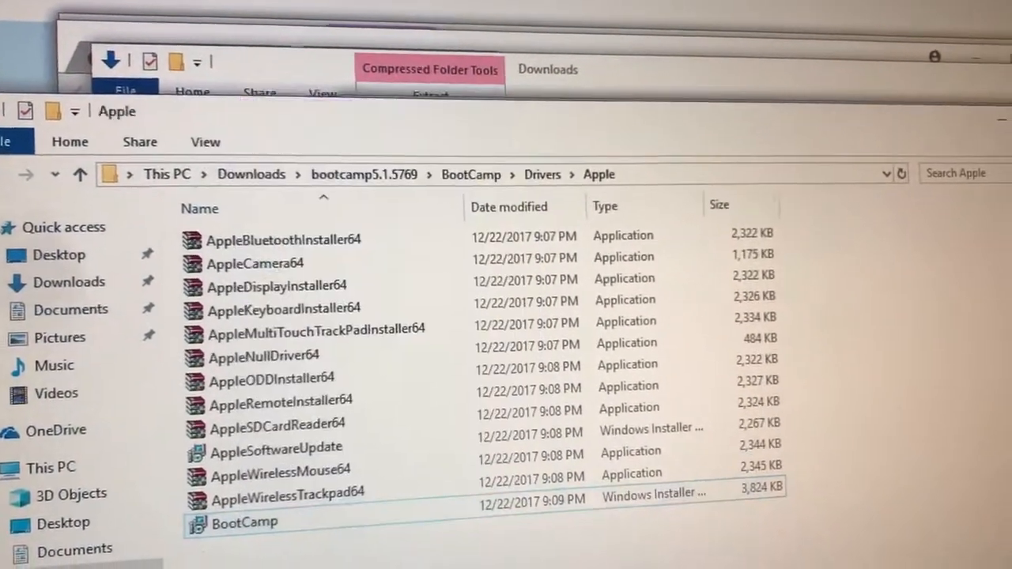
right_click(243, 522)
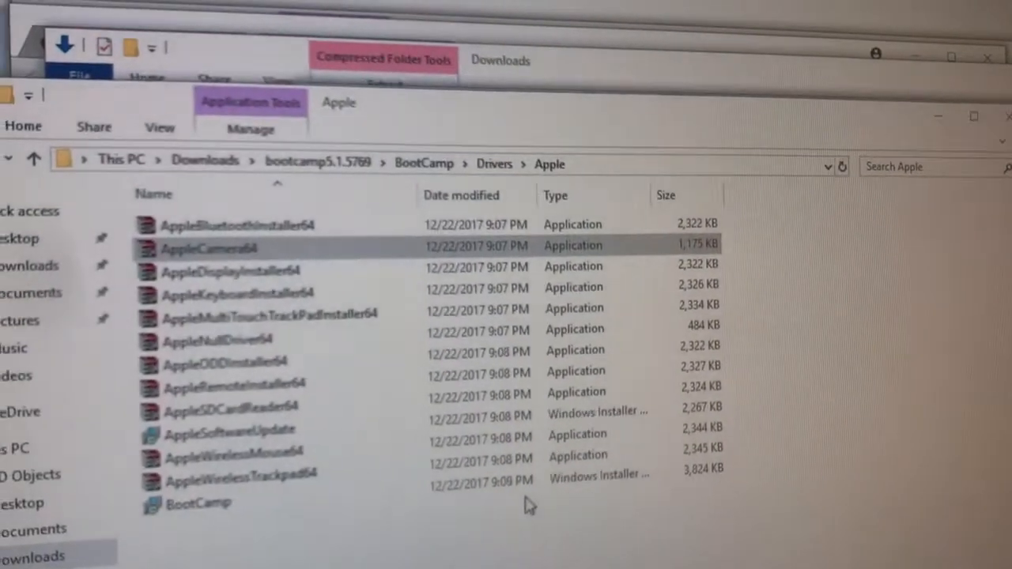
Step: Install the AppleCamera64 driver, accepting the licence agreement, then close the wizard
double_click(210, 249)
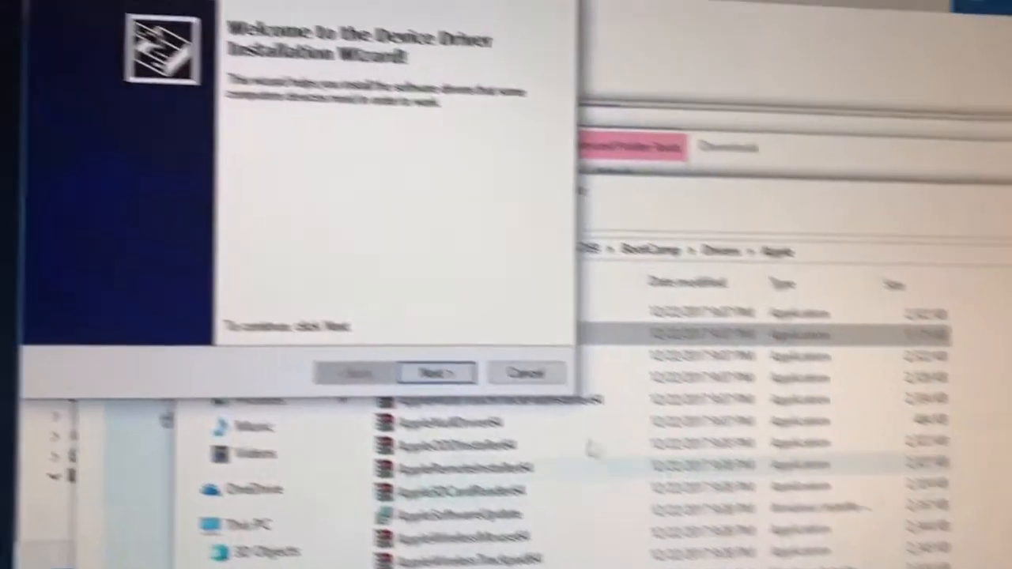
click(436, 372)
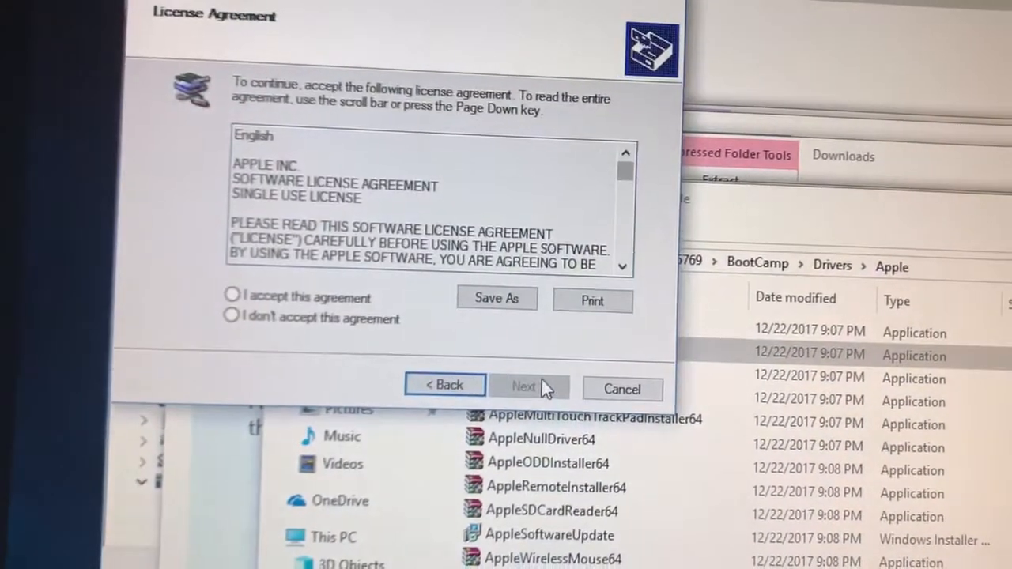
click(233, 295)
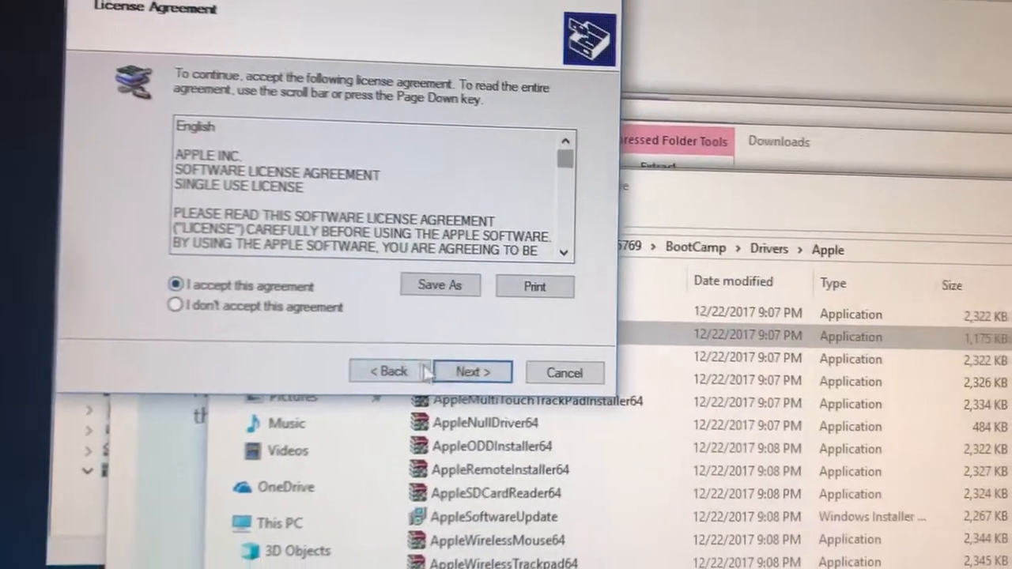
click(472, 371)
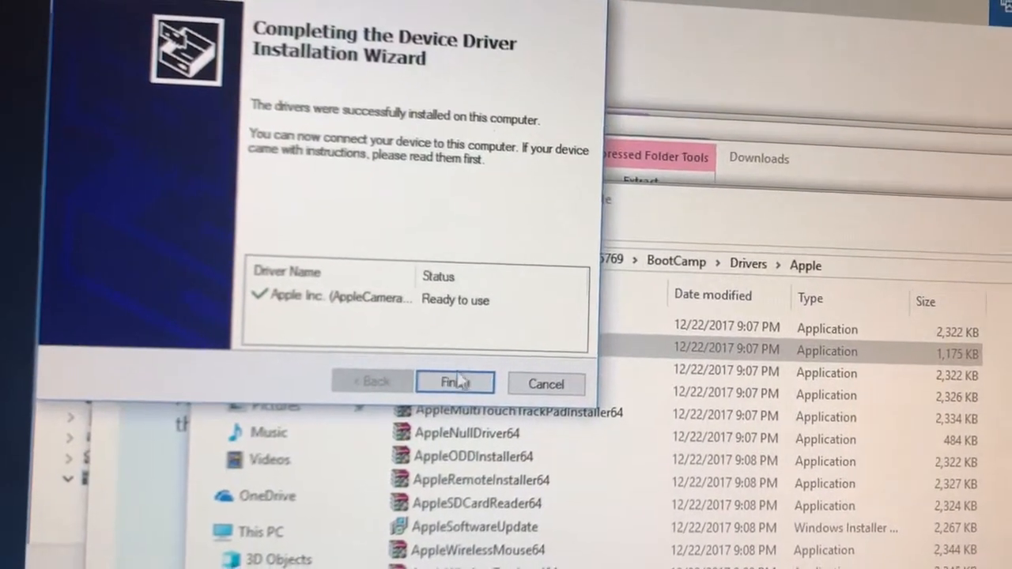
click(455, 384)
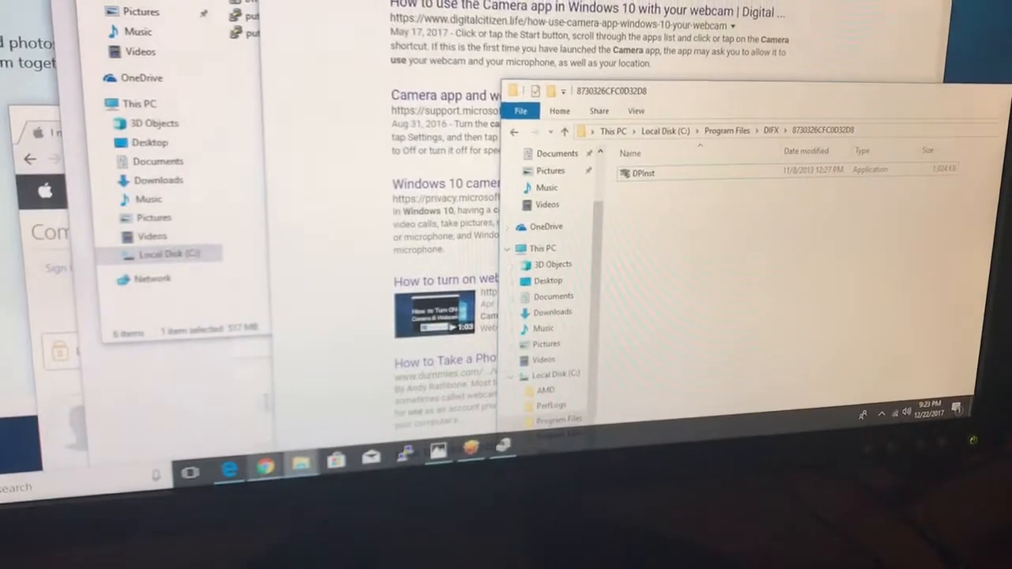
Step: Run DPInst from the DIFX folder and dismiss the 'update not intended for this computer' notice
right_click(281, 502)
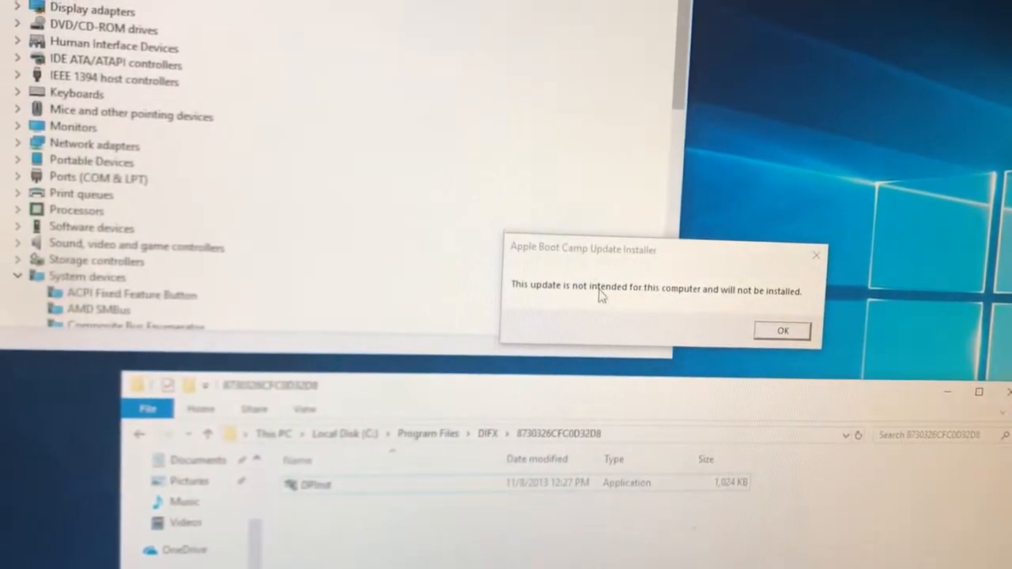
click(781, 331)
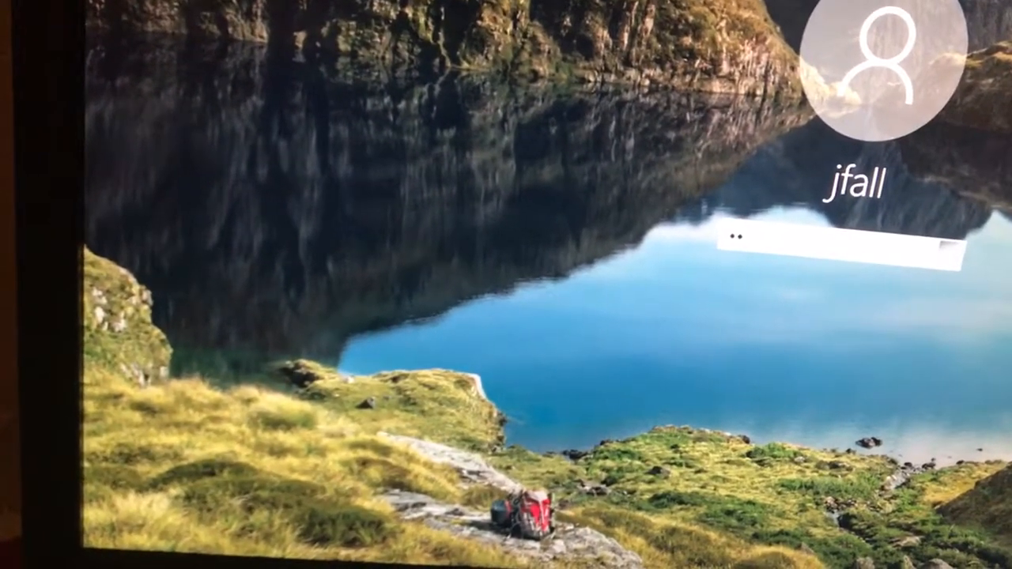
Step: Type the account password into the Windows 10 sign-in box after restarting
text(password)
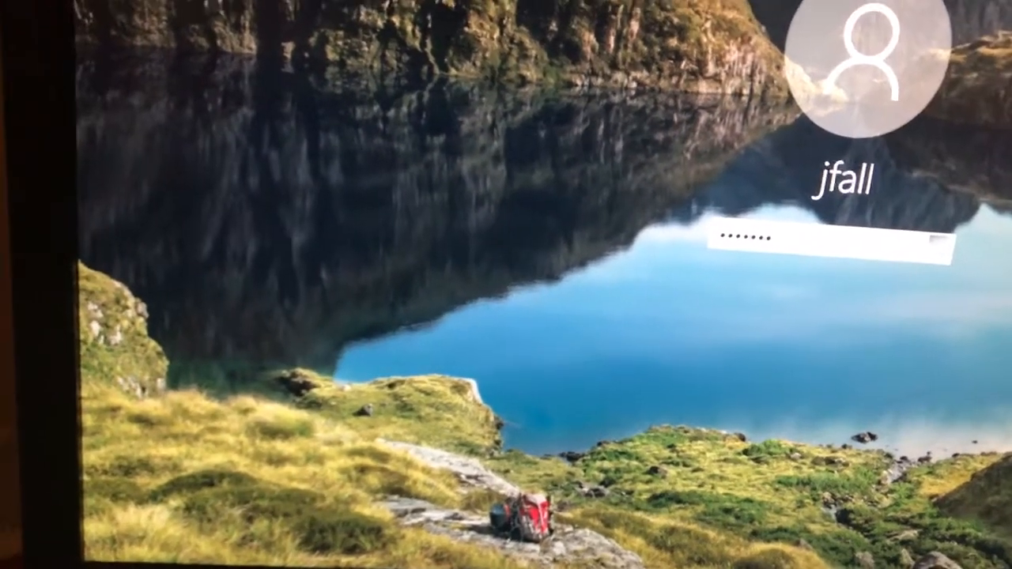